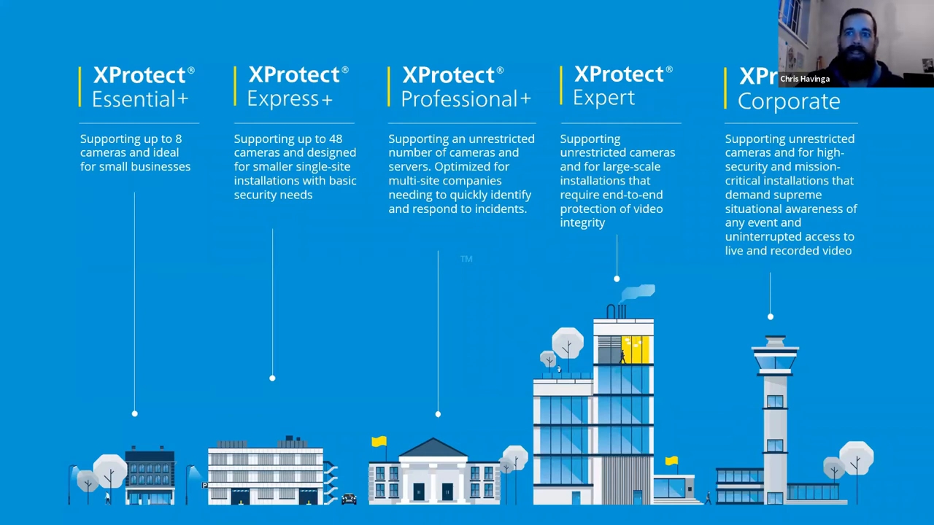
{"action": "mouse_move", "coordinate": [781, 355]}
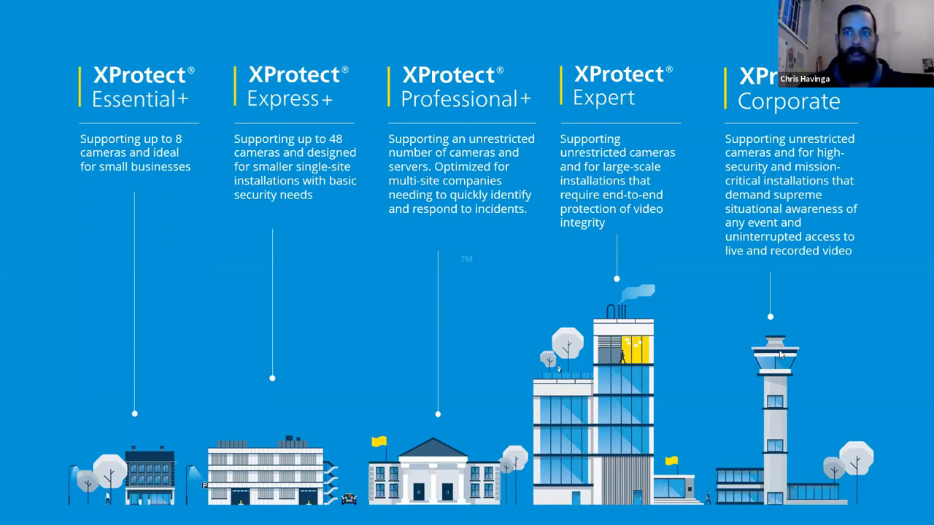
{"action": "mouse_move", "coordinate": [920, 218]}
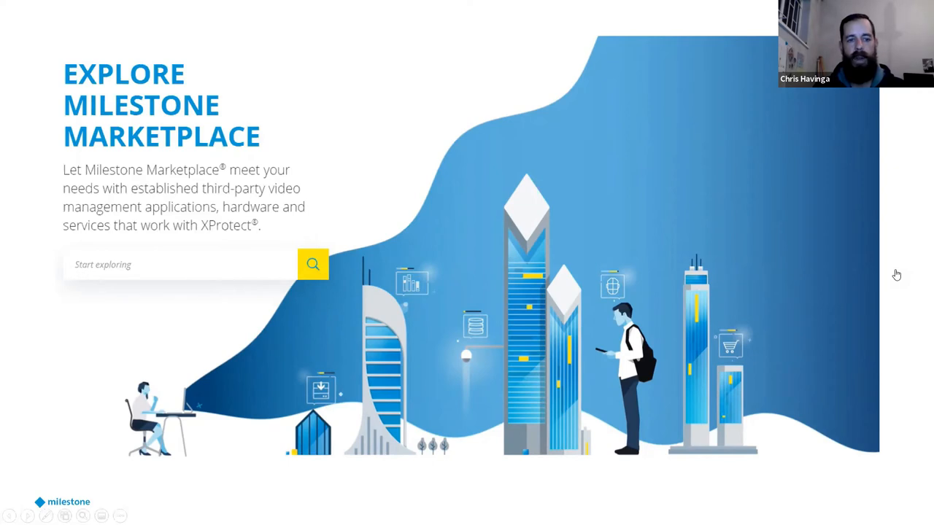
{"action": "mouse_move", "coordinate": [911, 306]}
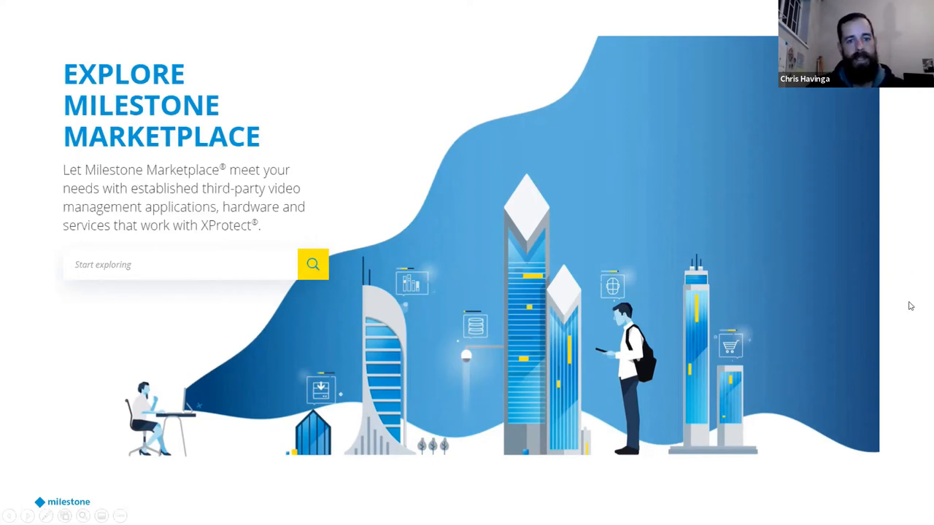
{"action": "mouse_move", "coordinate": [920, 268]}
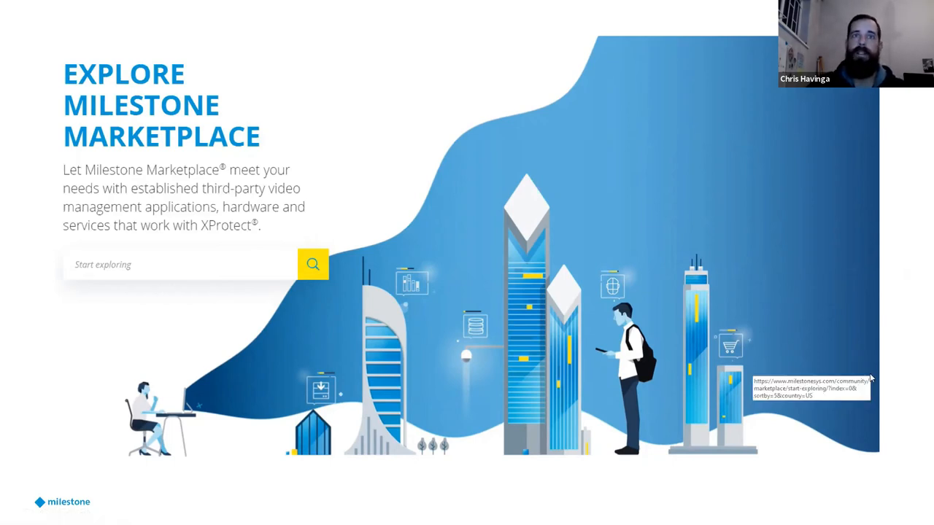
{"action": "mouse_move", "coordinate": [871, 378]}
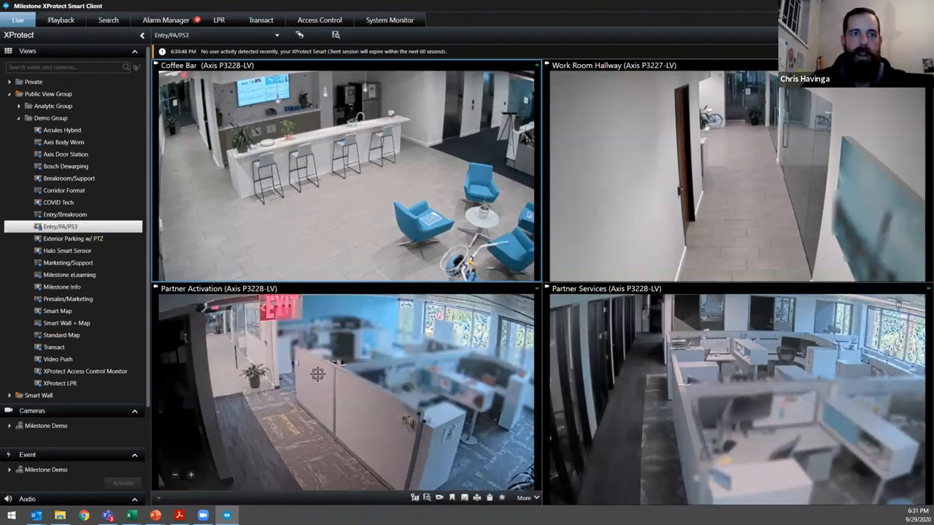
{"action": "mouse_move", "coordinate": [311, 341]}
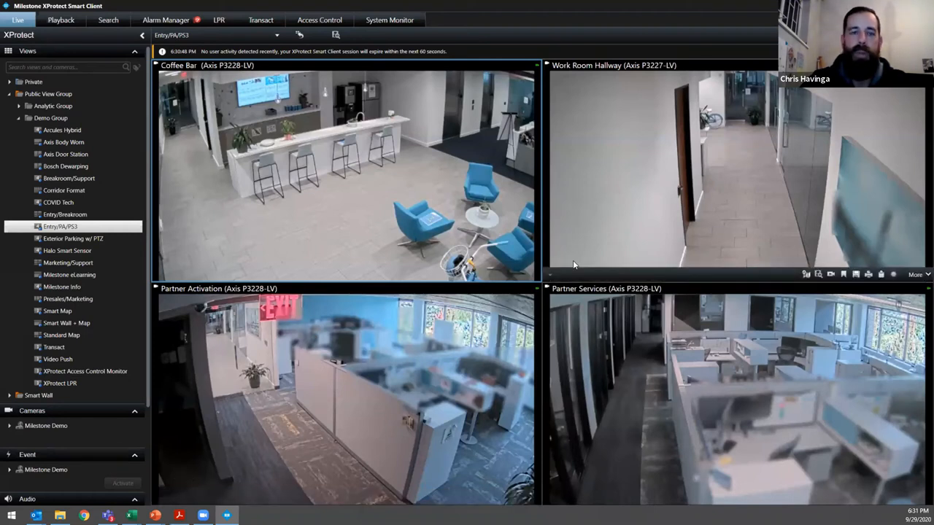
{"action": "mouse_move", "coordinate": [595, 509]}
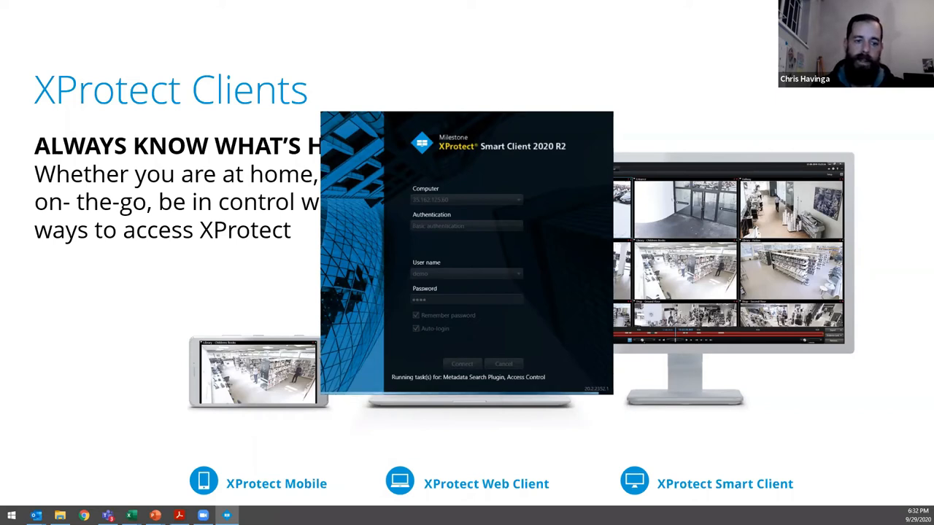
- Advance the PowerPoint slideshow to the XProtect Clients slide (Mobile, Web, Smart Client)
{"action": "left_click", "coordinate": [462, 364]}
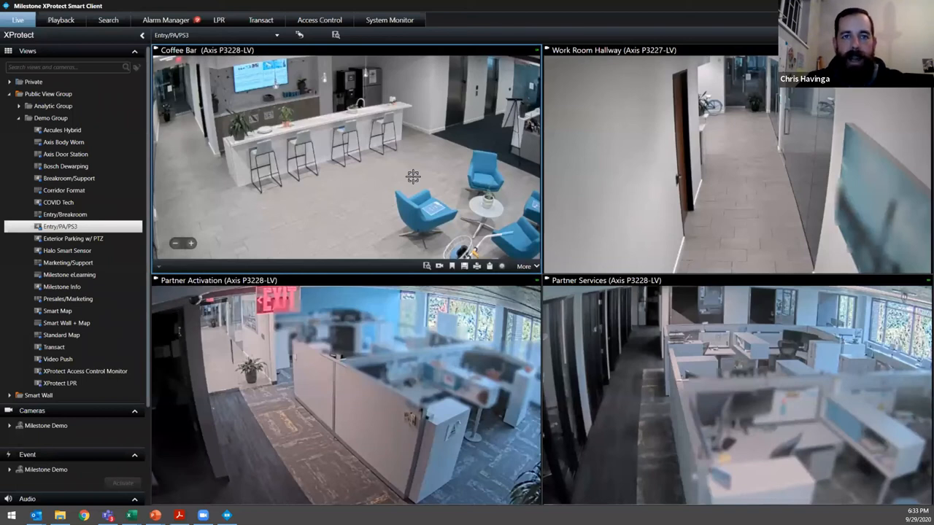
{"action": "mouse_move", "coordinate": [416, 188]}
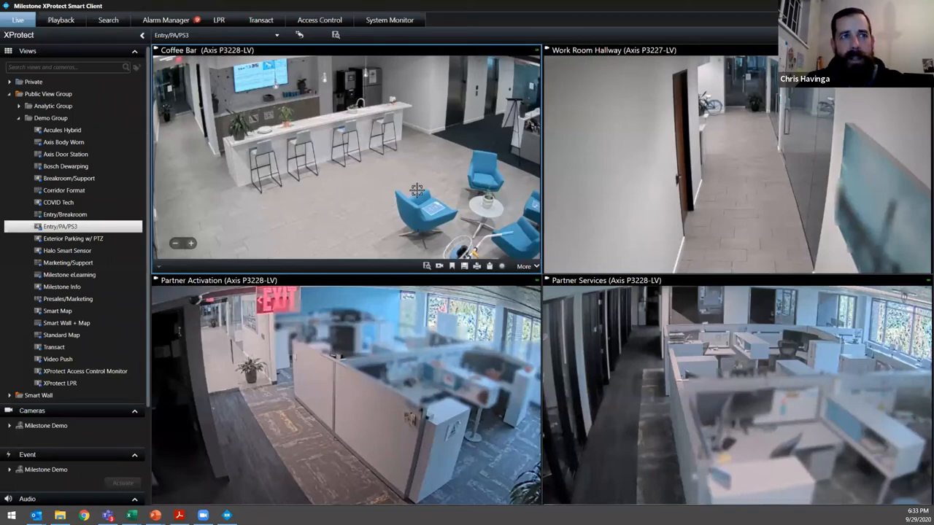
{"action": "mouse_move", "coordinate": [446, 181]}
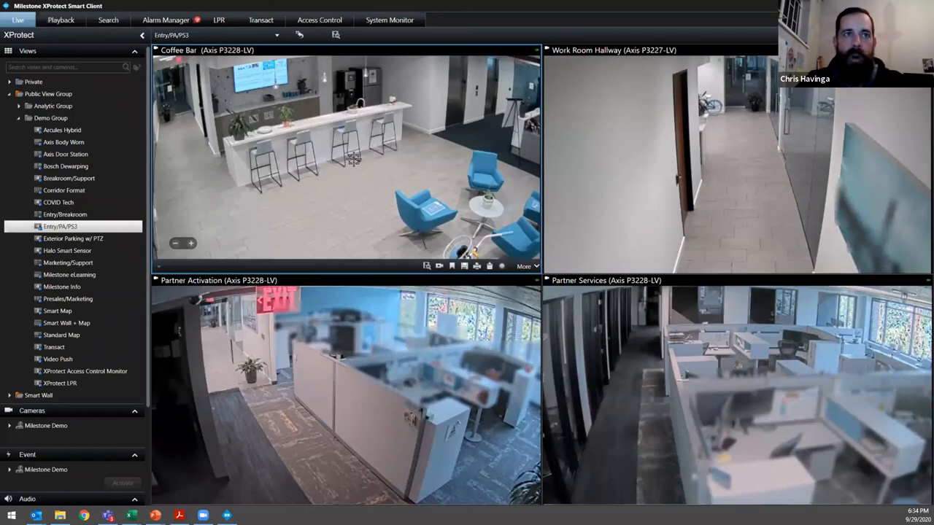
{"action": "mouse_move", "coordinate": [388, 214]}
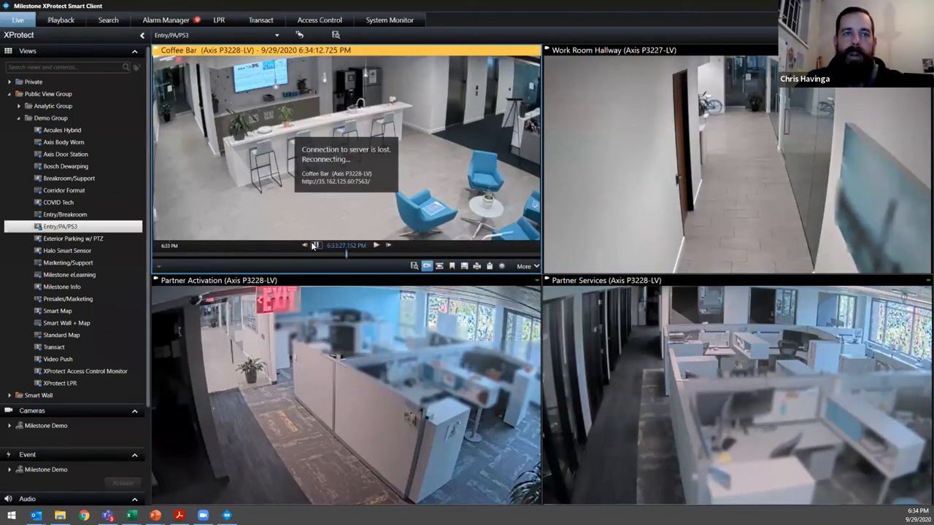
- Play the Coffee Bar tile's recorded footage from around 6:33 PM
{"action": "left_click", "coordinate": [316, 246]}
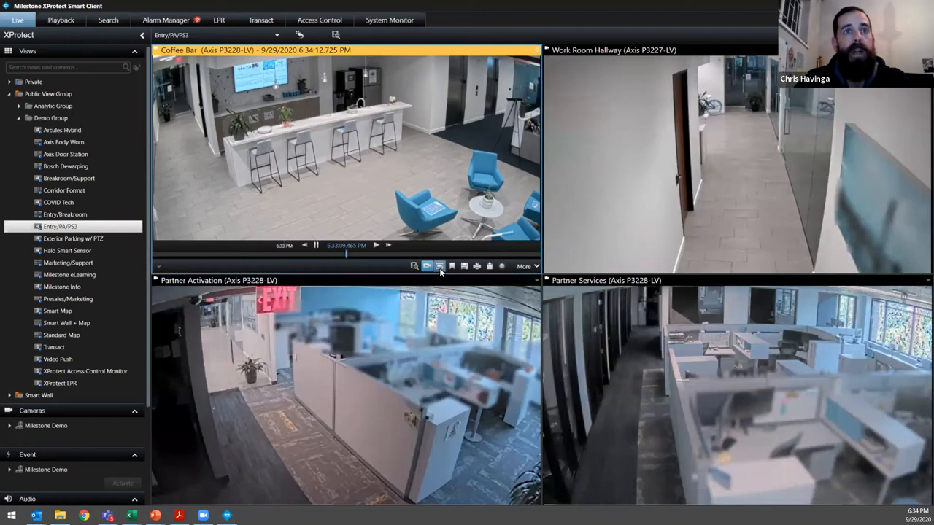
- Switch to Playback and review the Entry/PA/PS3 recordings from about 4:36 PM
{"action": "left_click", "coordinate": [61, 19]}
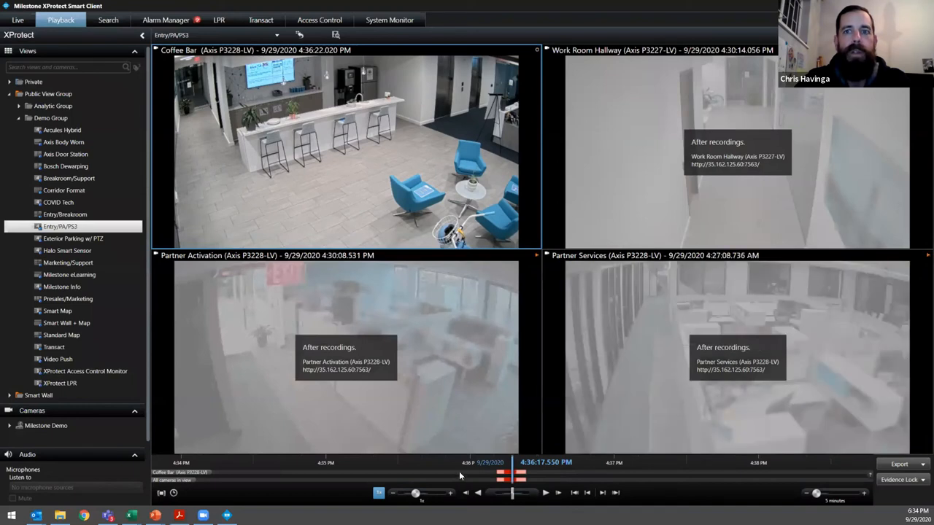
{"action": "mouse_move", "coordinate": [697, 442]}
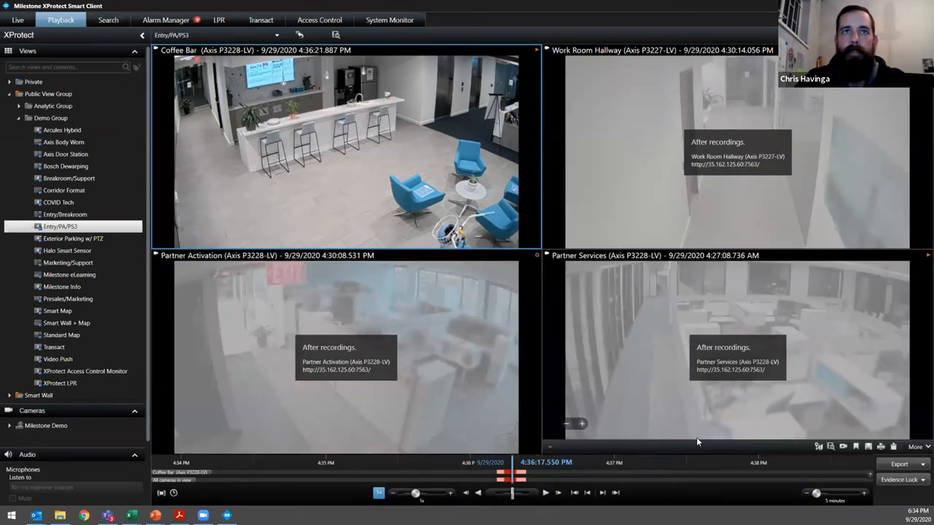
{"action": "left_click", "coordinate": [478, 492]}
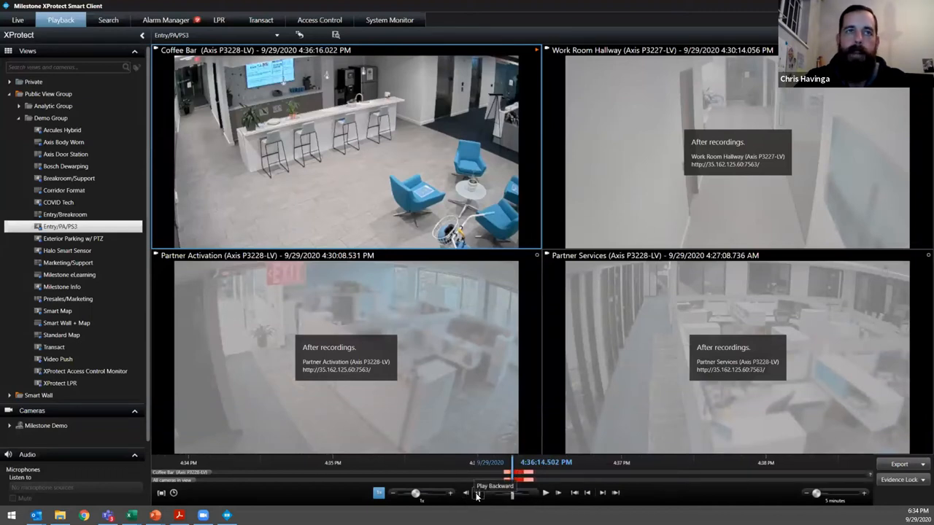
- Return the Entry/PA/PS3 view to live video on all four cameras
{"action": "left_click", "coordinate": [18, 19]}
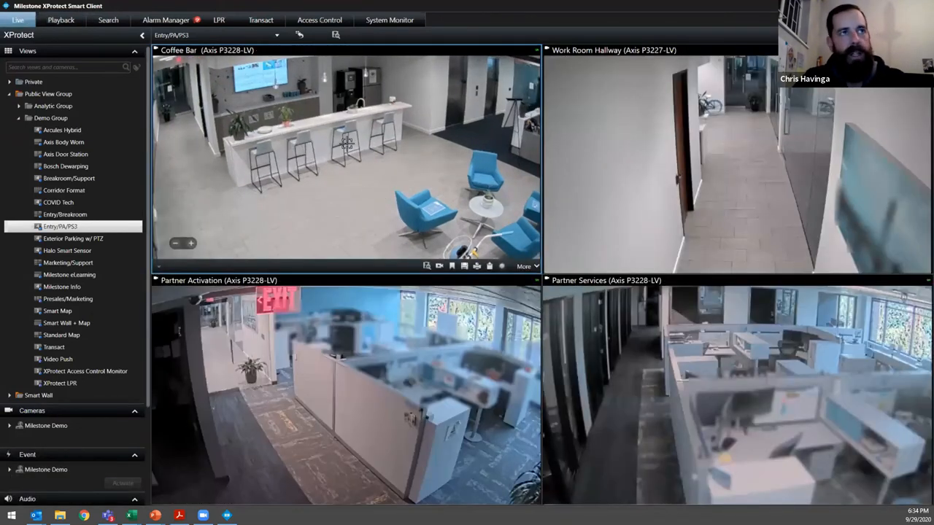
{"action": "mouse_move", "coordinate": [134, 210]}
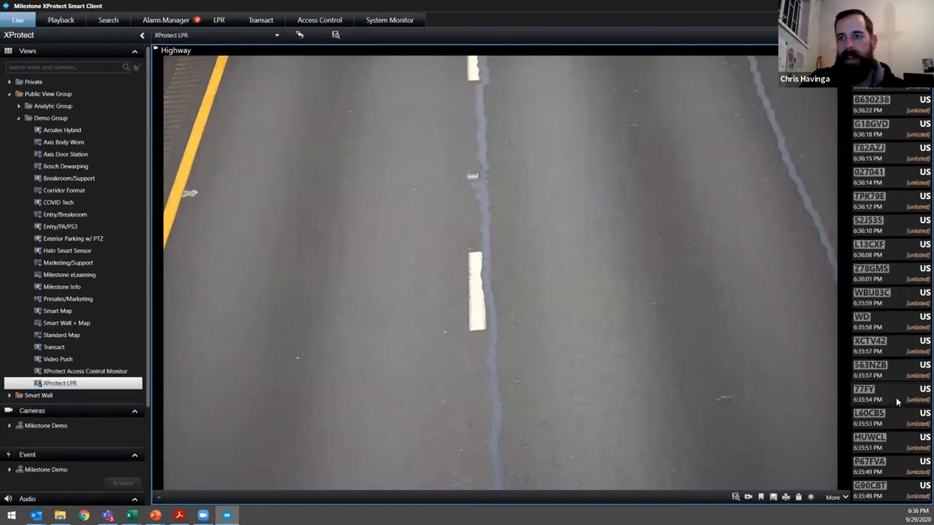
{"action": "left_click", "coordinate": [868, 437]}
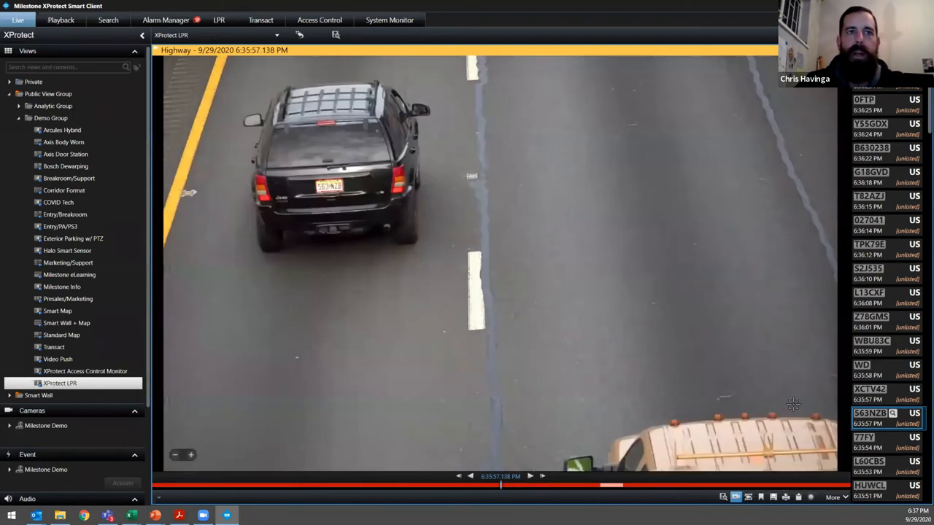
{"action": "mouse_move", "coordinate": [343, 181]}
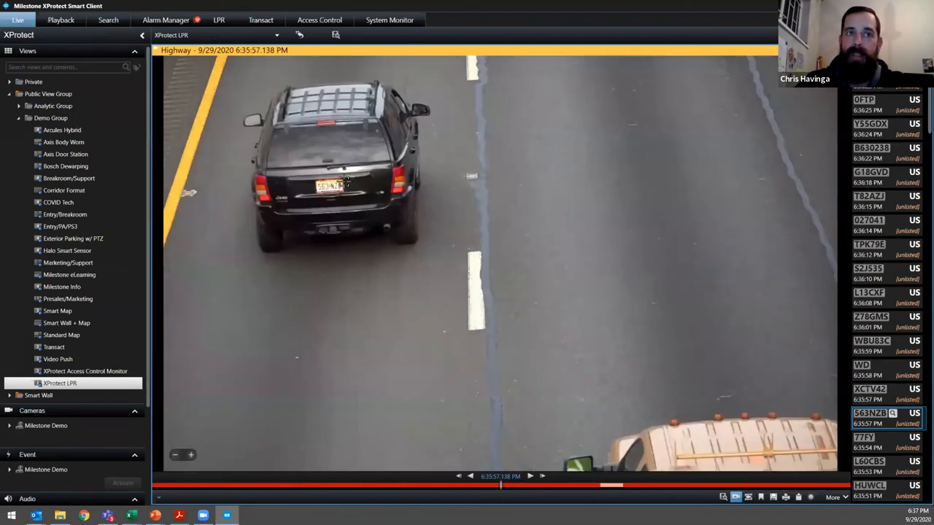
{"action": "mouse_move", "coordinate": [828, 395]}
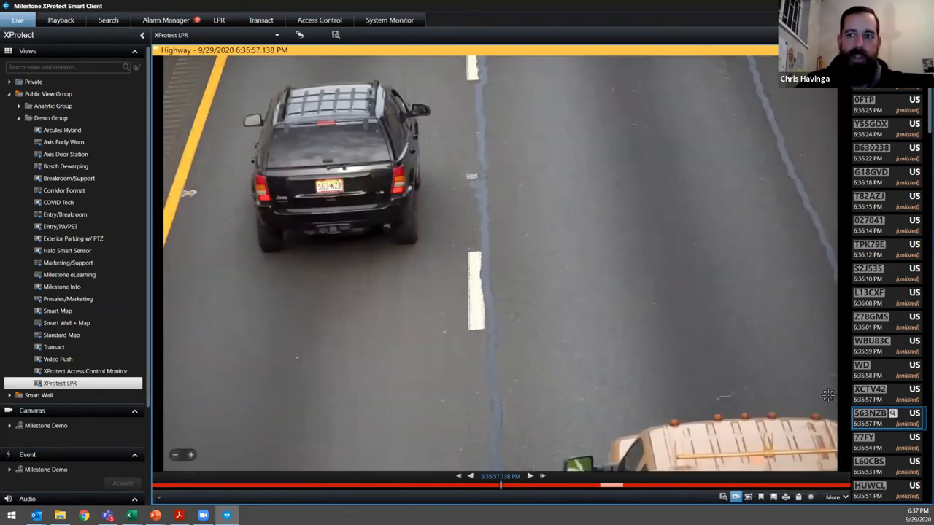
{"action": "mouse_move", "coordinate": [890, 317]}
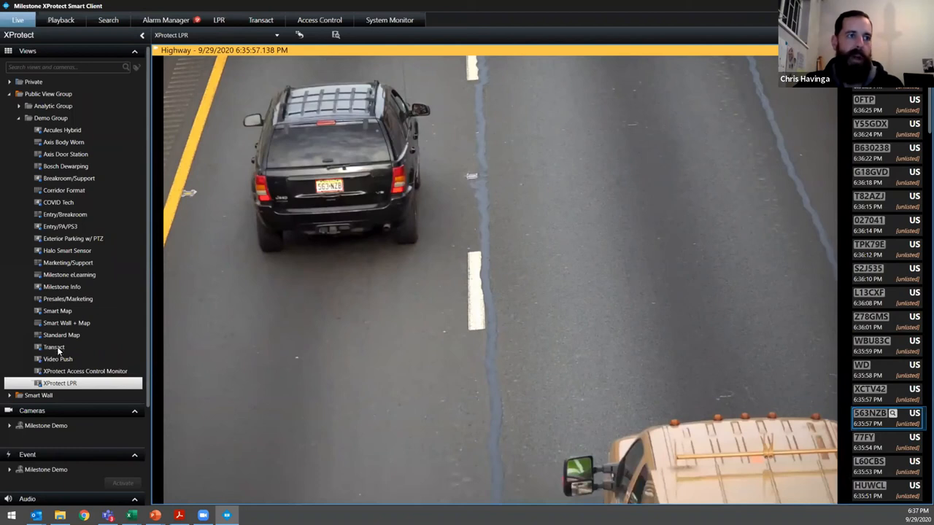
- Open the Transact view and scroll through the Cash Register receipts
{"action": "left_click", "coordinate": [53, 347]}
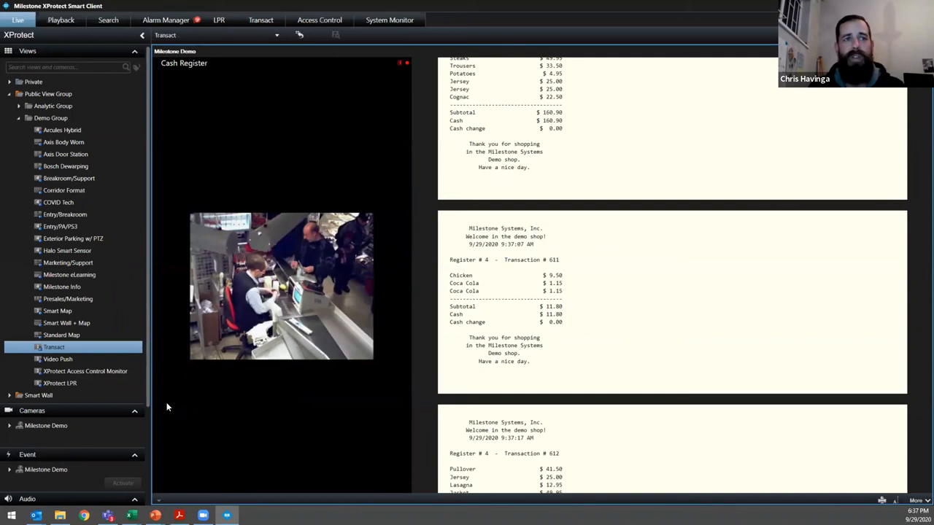
{"action": "scroll", "scroll_direction": "down", "scroll_amount": 3}
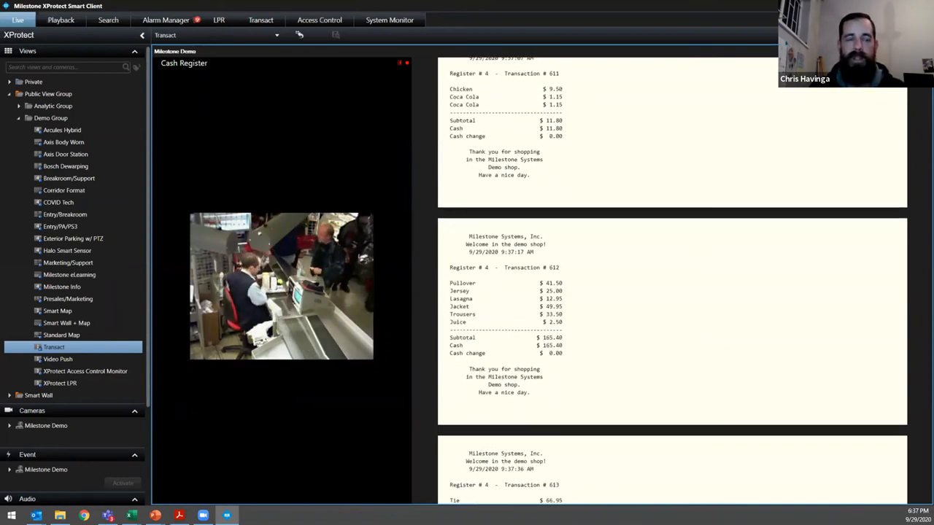
{"action": "scroll", "scroll_direction": "down", "scroll_amount": 3}
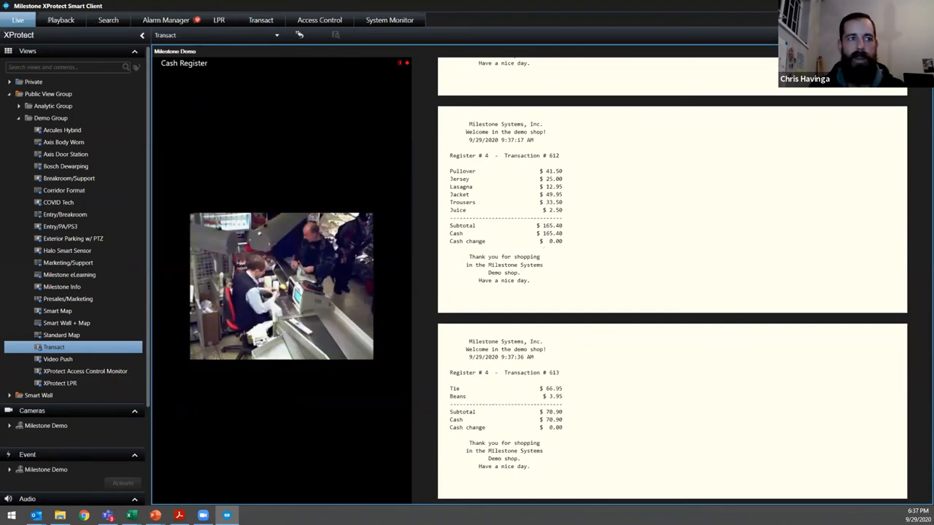
{"action": "scroll", "scroll_direction": "up", "scroll_amount": 3}
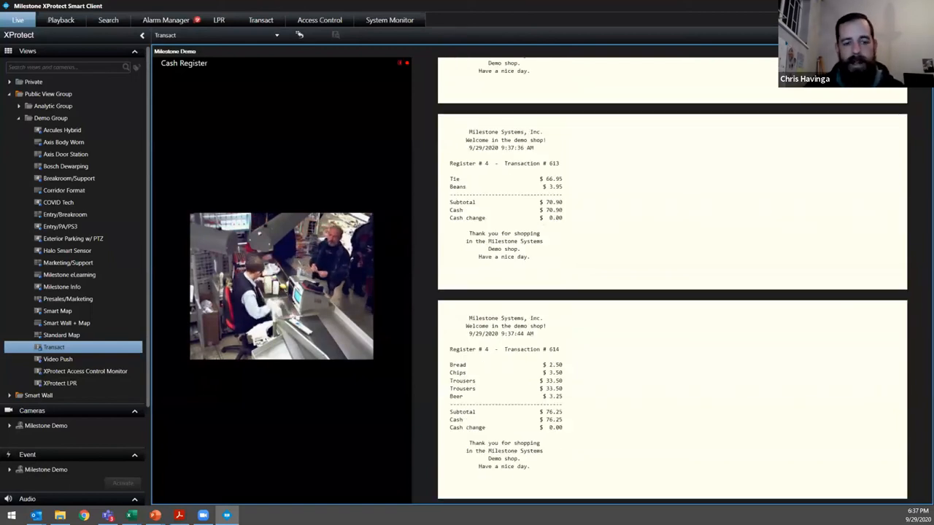
{"action": "scroll", "scroll_direction": "up", "scroll_amount": 3}
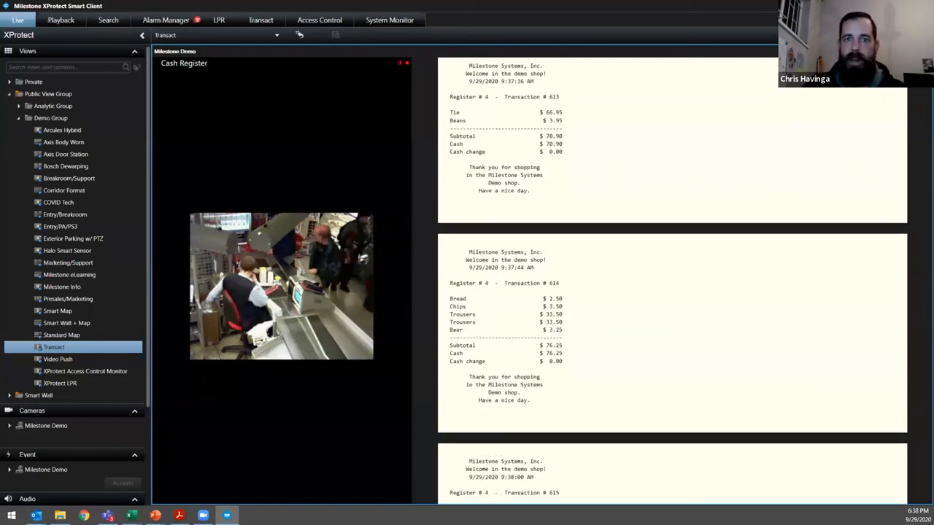
{"action": "scroll", "scroll_direction": "up", "scroll_amount": 3}
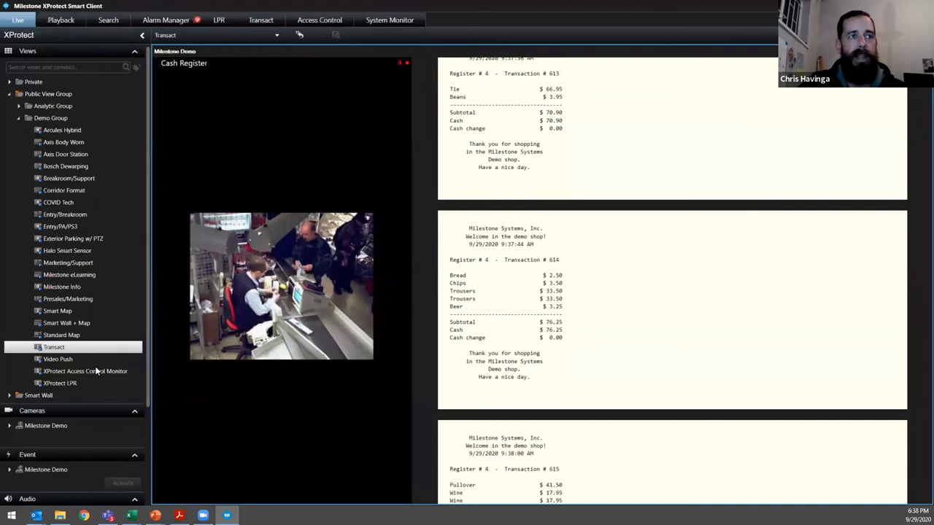
{"action": "scroll", "scroll_direction": "down", "scroll_amount": 3}
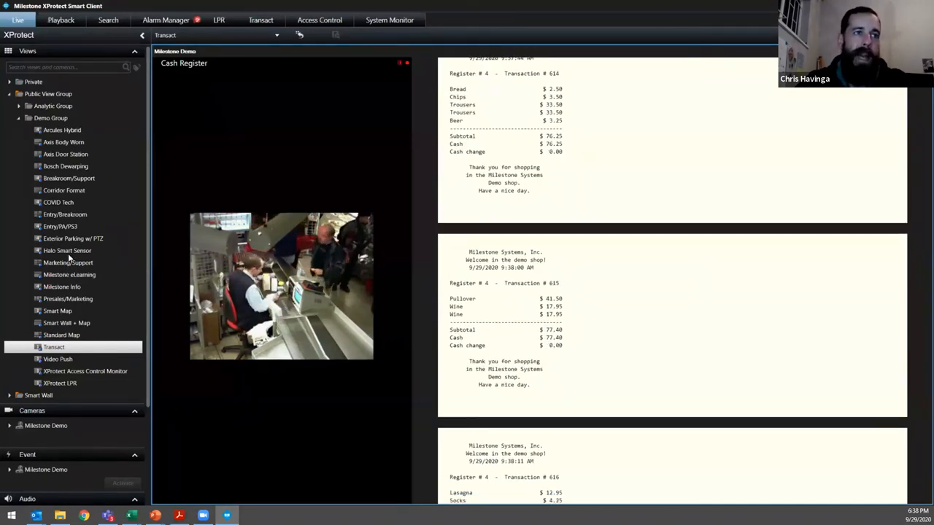
{"action": "left_click", "coordinate": [73, 238]}
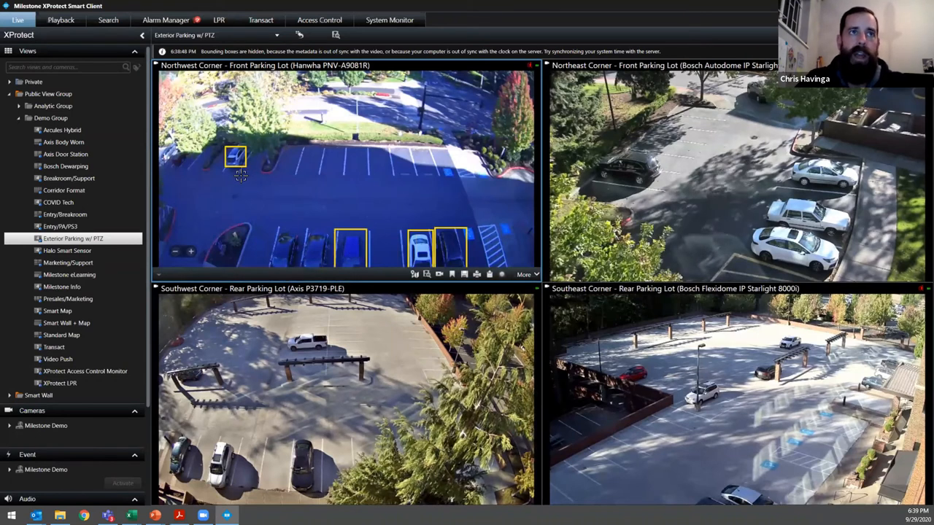
{"action": "mouse_move", "coordinate": [274, 203]}
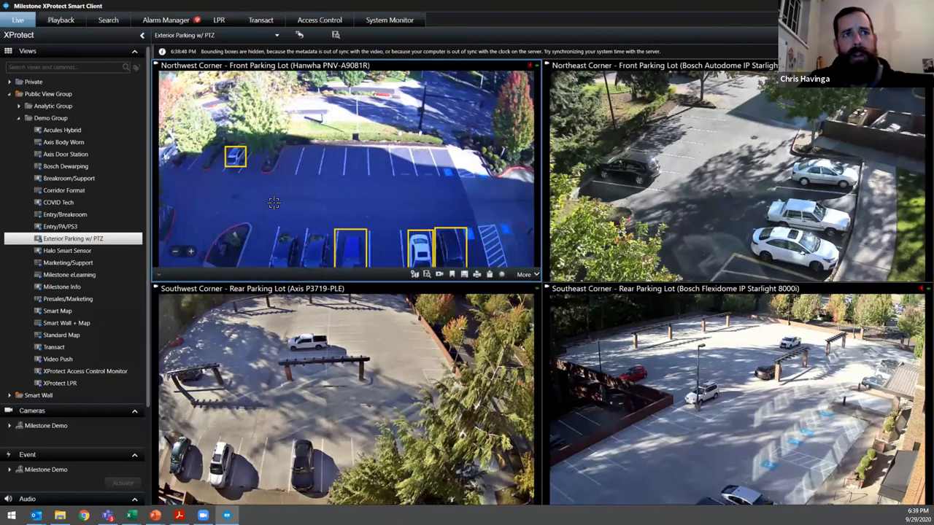
{"action": "mouse_move", "coordinate": [353, 218]}
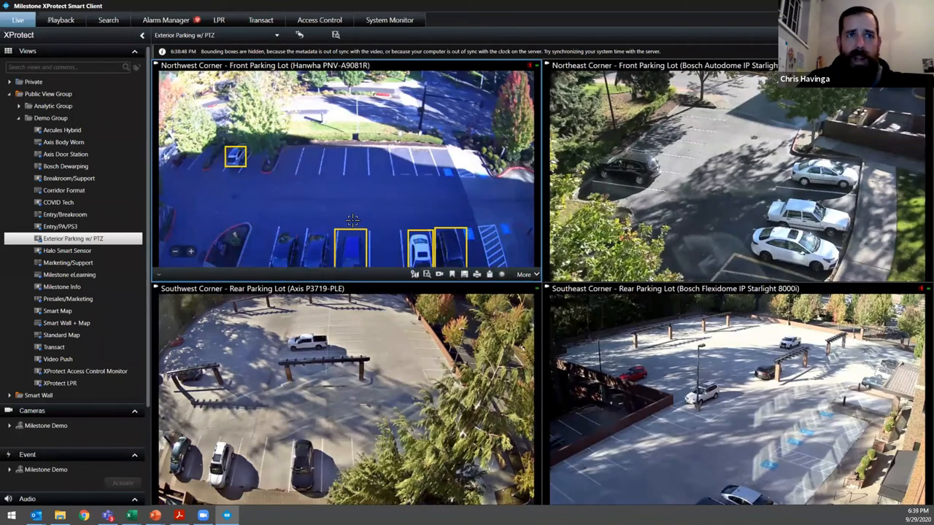
{"action": "mouse_move", "coordinate": [406, 198]}
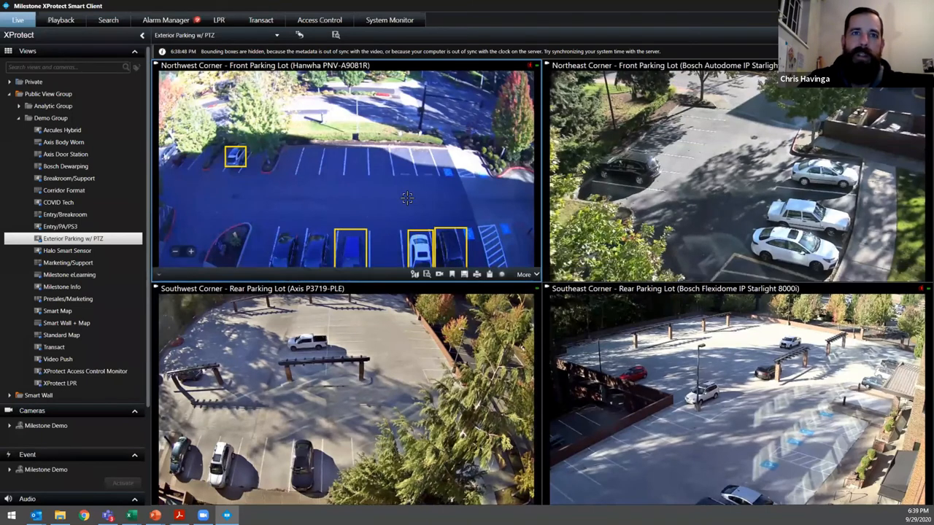
{"action": "mouse_move", "coordinate": [358, 199]}
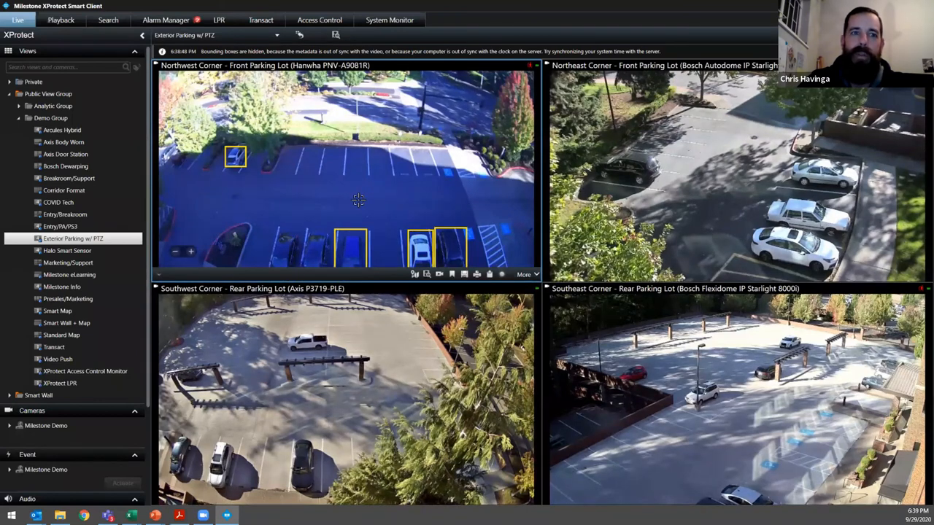
{"action": "mouse_move", "coordinate": [281, 211]}
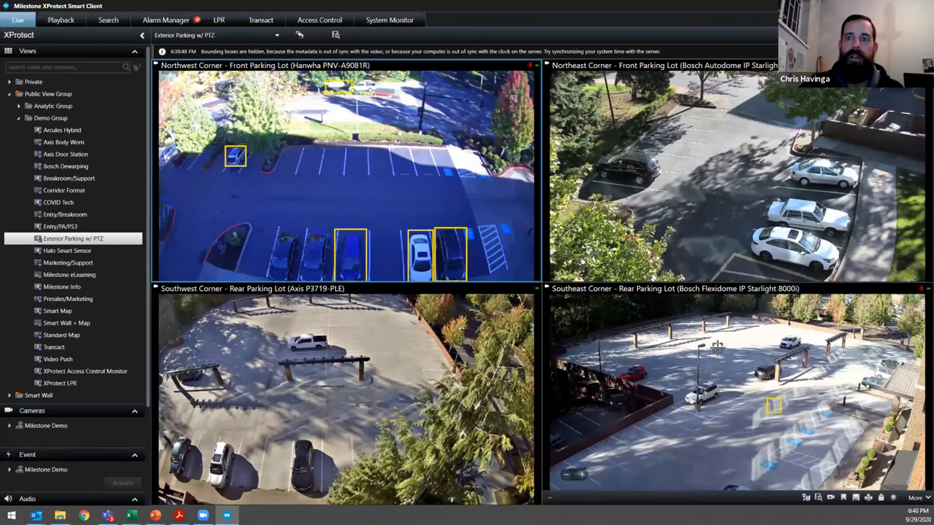
{"action": "mouse_move", "coordinate": [663, 321]}
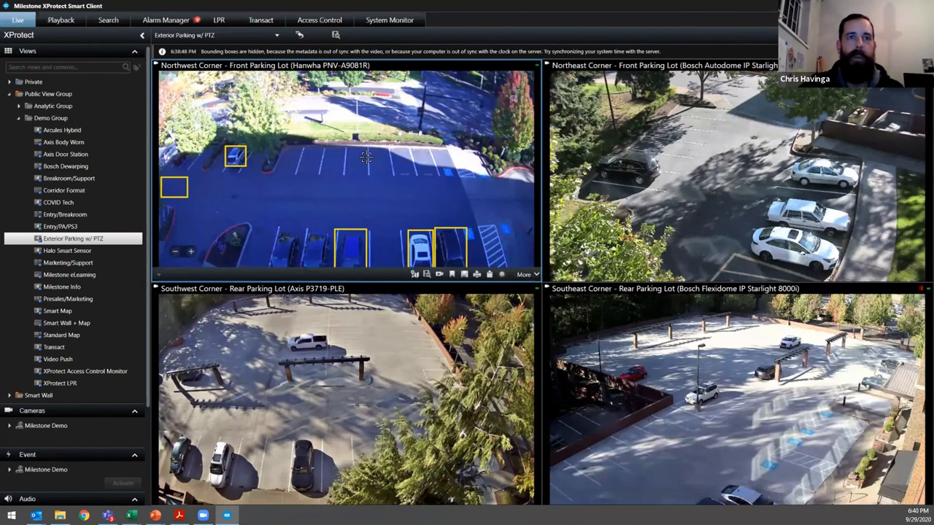
- Maximize the Northwest Corner tile, then switch to the Standard Map view
{"action": "double_click", "coordinate": [347, 168]}
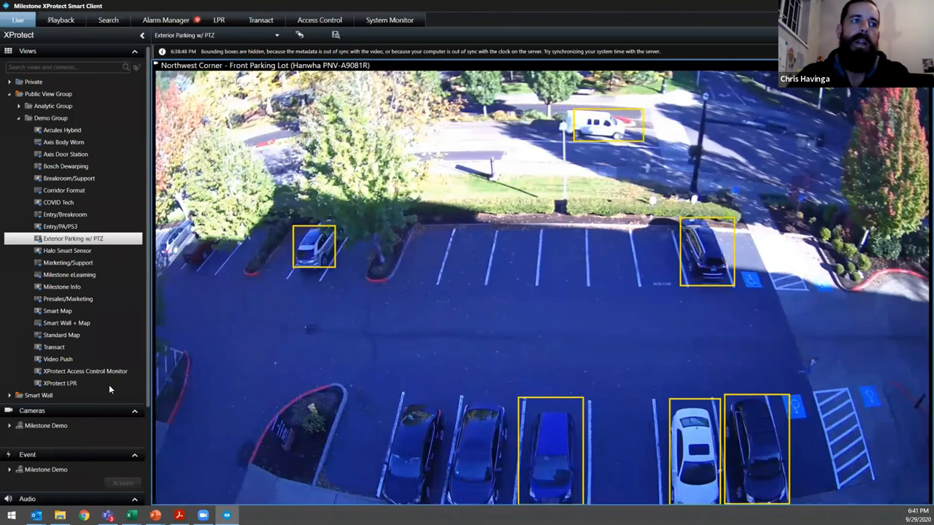
{"action": "mouse_move", "coordinate": [64, 341]}
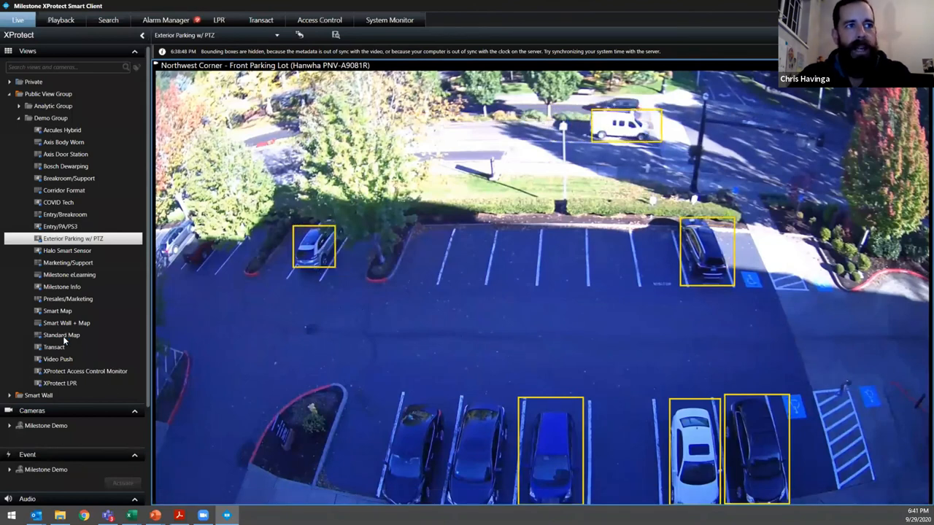
{"action": "left_click", "coordinate": [61, 335]}
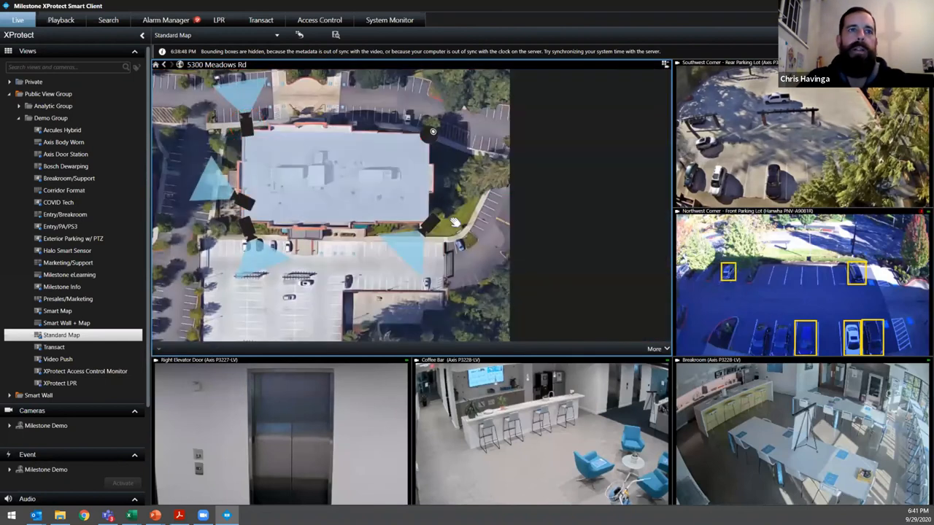
- Preview the front parking lot camera and open the Milestone Office floor plan
{"action": "left_click", "coordinate": [342, 188]}
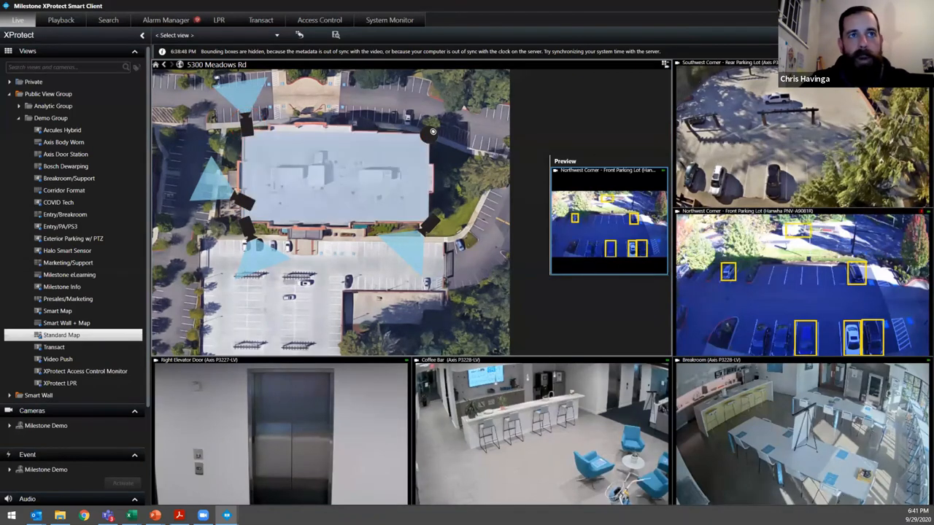
{"action": "left_click", "coordinate": [62, 335]}
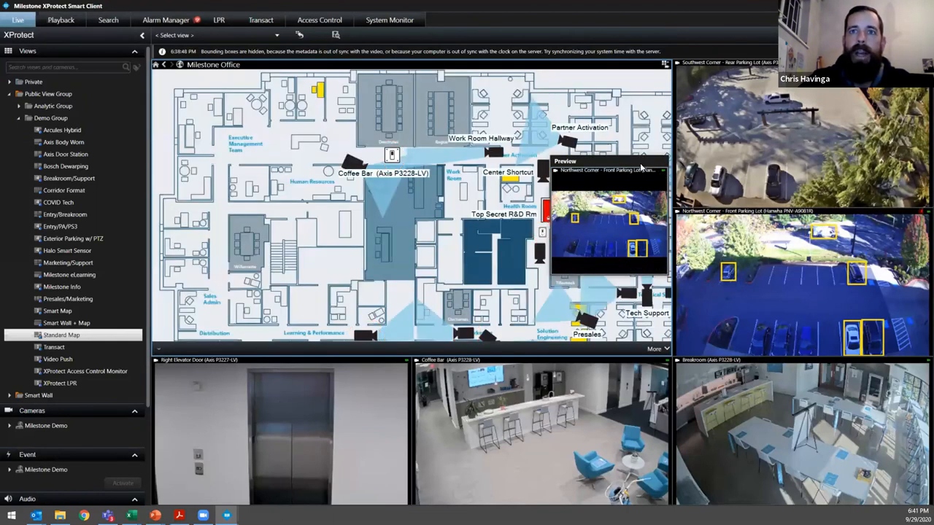
{"action": "mouse_move", "coordinate": [362, 141]}
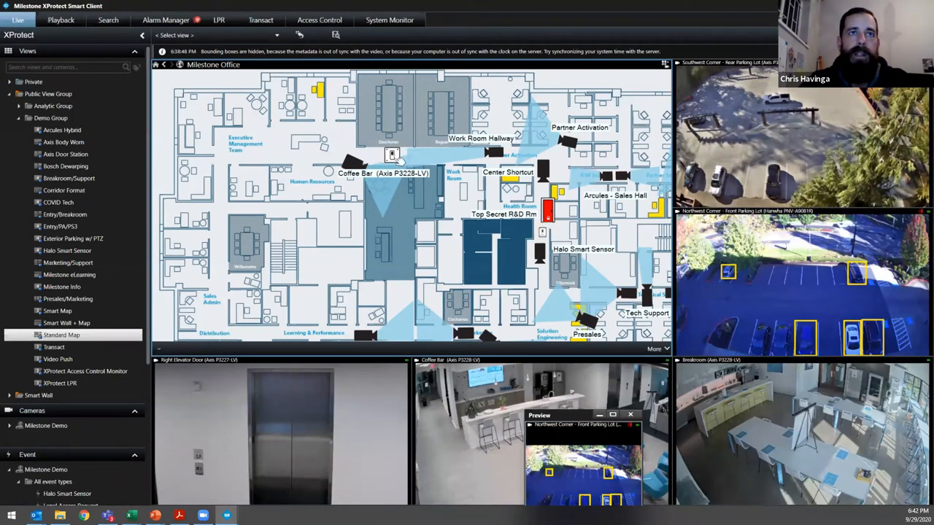
{"action": "mouse_move", "coordinate": [370, 157]}
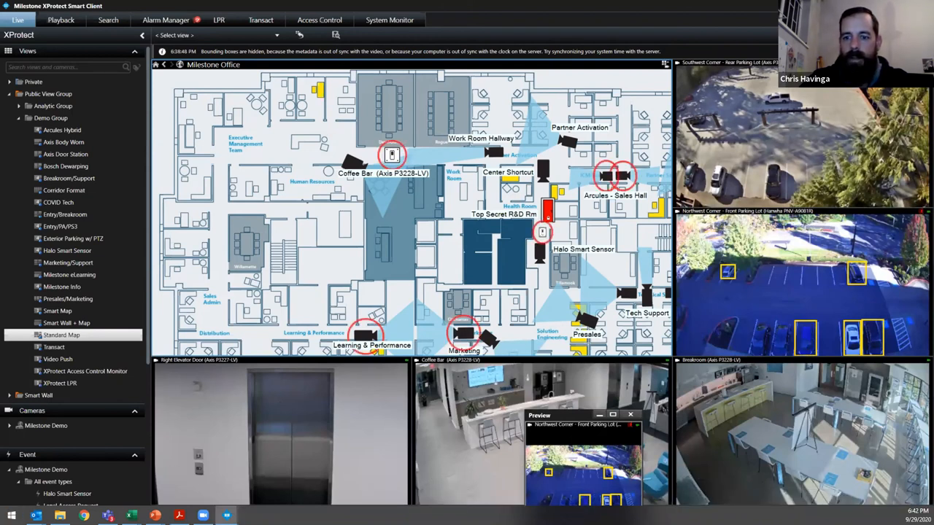
{"action": "left_click", "coordinate": [166, 19]}
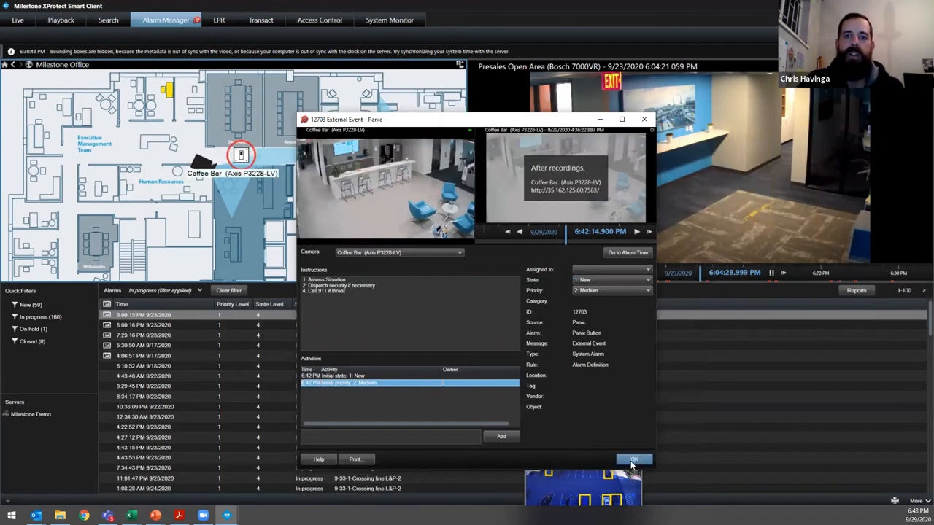
{"action": "left_click", "coordinate": [633, 460]}
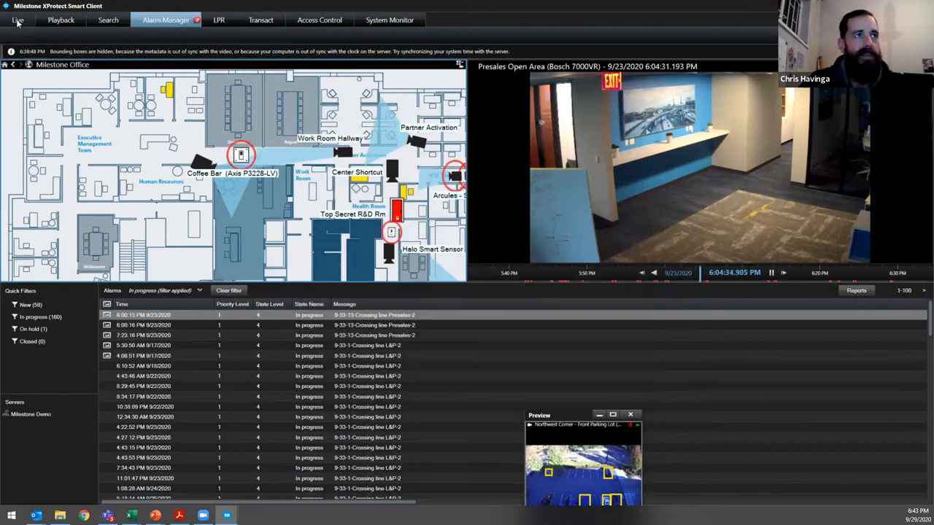
{"action": "left_click", "coordinate": [16, 20]}
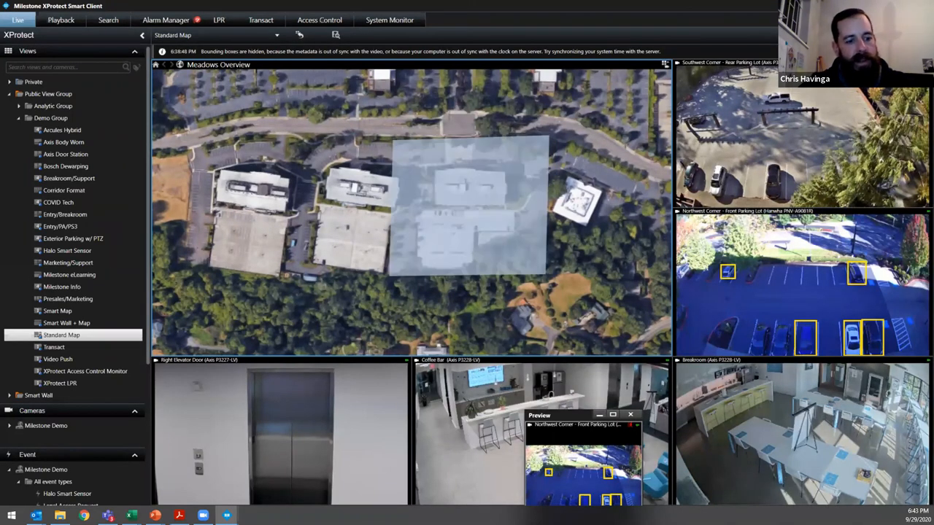
{"action": "left_click", "coordinate": [471, 206]}
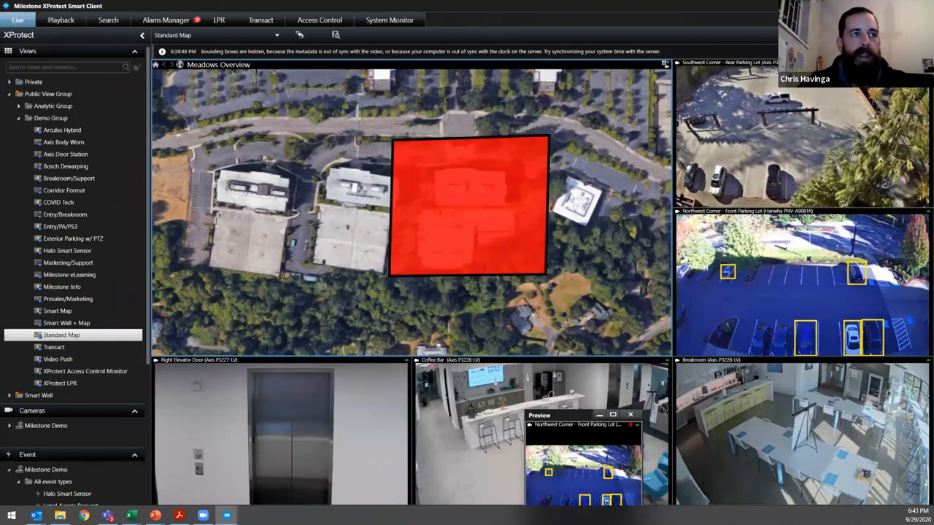
{"action": "left_click", "coordinate": [470, 208]}
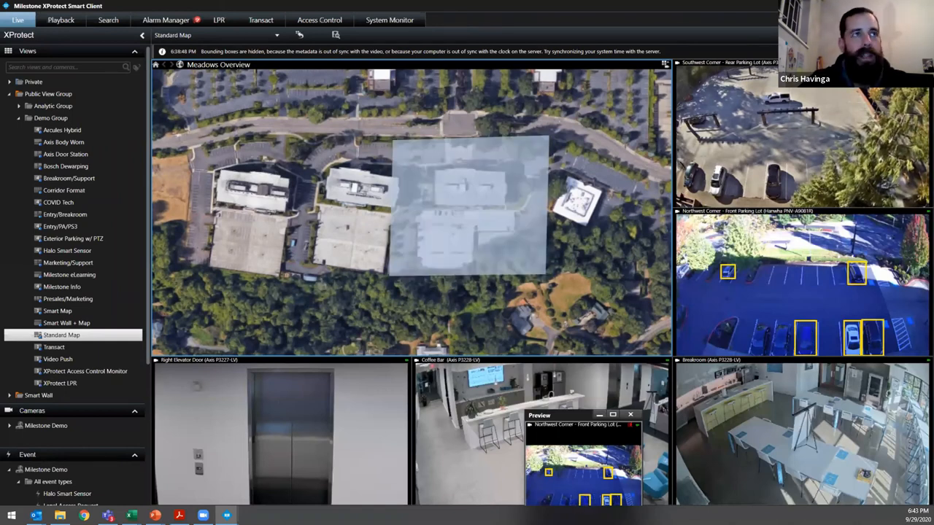
{"action": "left_click", "coordinate": [467, 208]}
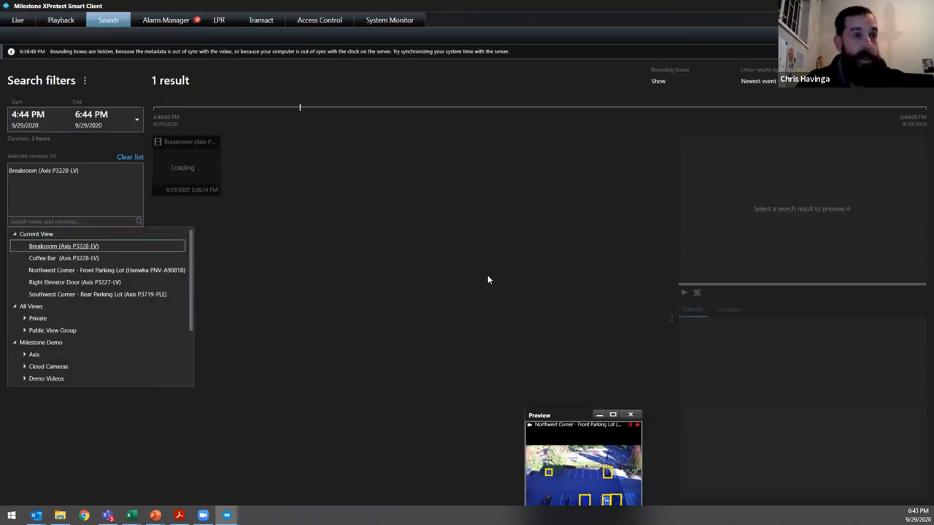
{"action": "mouse_move", "coordinate": [181, 214]}
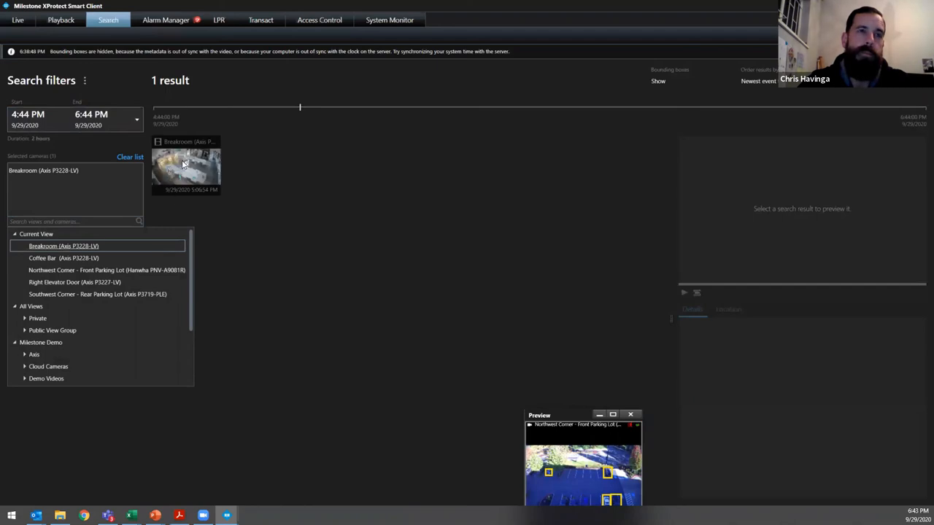
- Preview the single Breakroom search result from 5:06:54 PM
{"action": "left_click", "coordinate": [185, 165]}
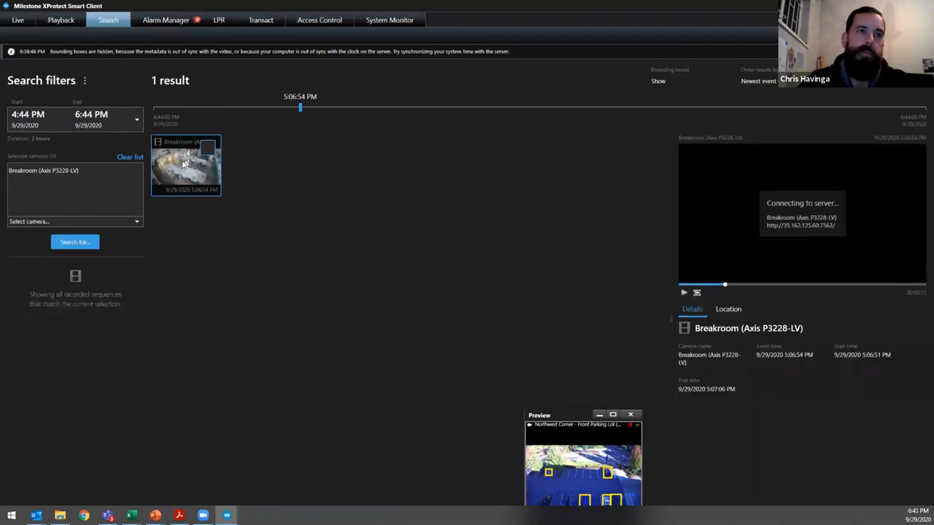
- Open the 5:06:54 PM Breakroom result in full-size playback
{"action": "double_click", "coordinate": [186, 164]}
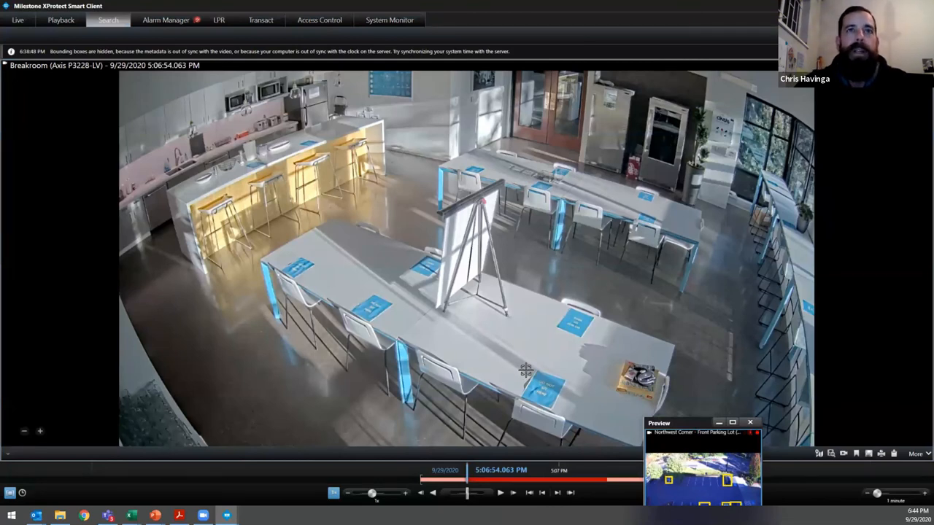
{"action": "mouse_move", "coordinate": [663, 378]}
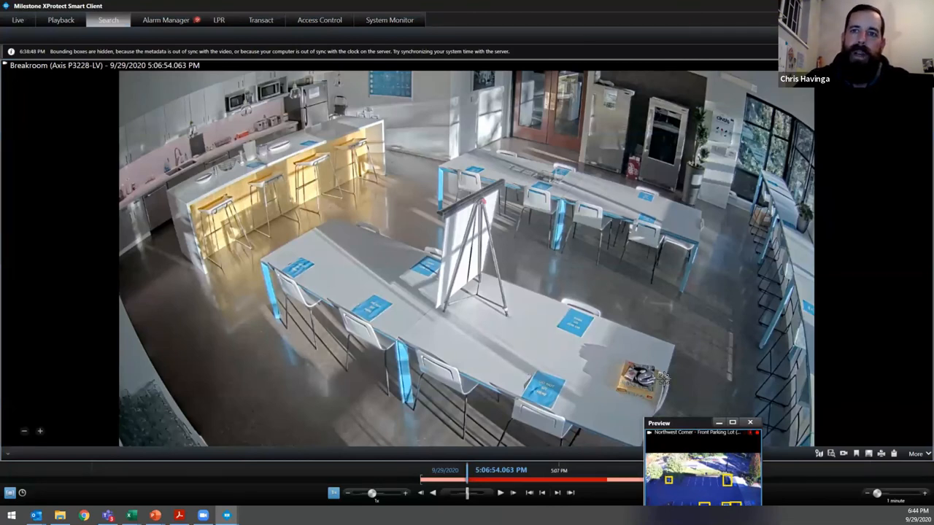
{"action": "mouse_move", "coordinate": [646, 396]}
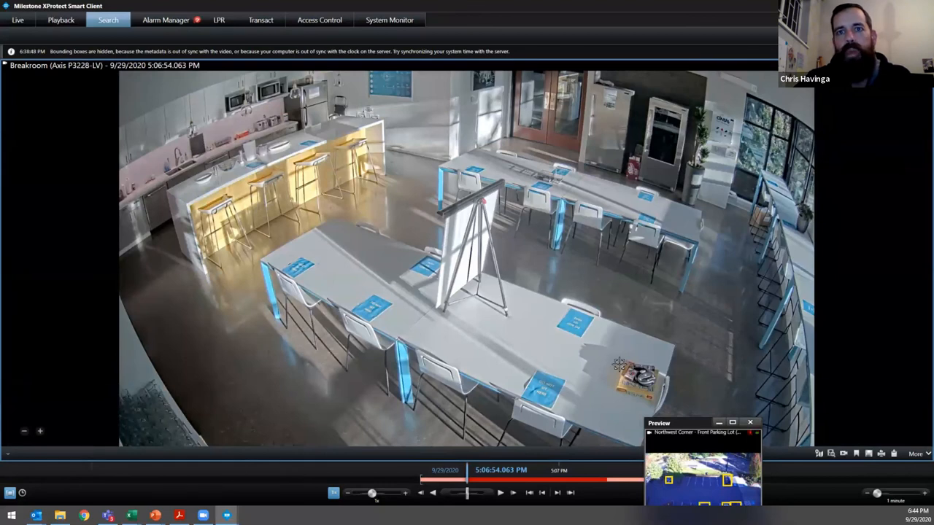
{"action": "mouse_move", "coordinate": [655, 381]}
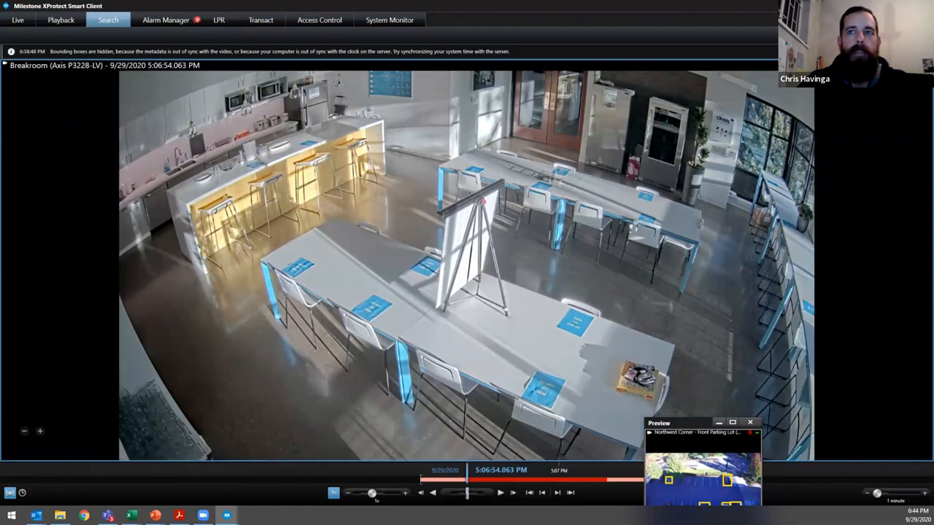
{"action": "mouse_move", "coordinate": [390, 19]}
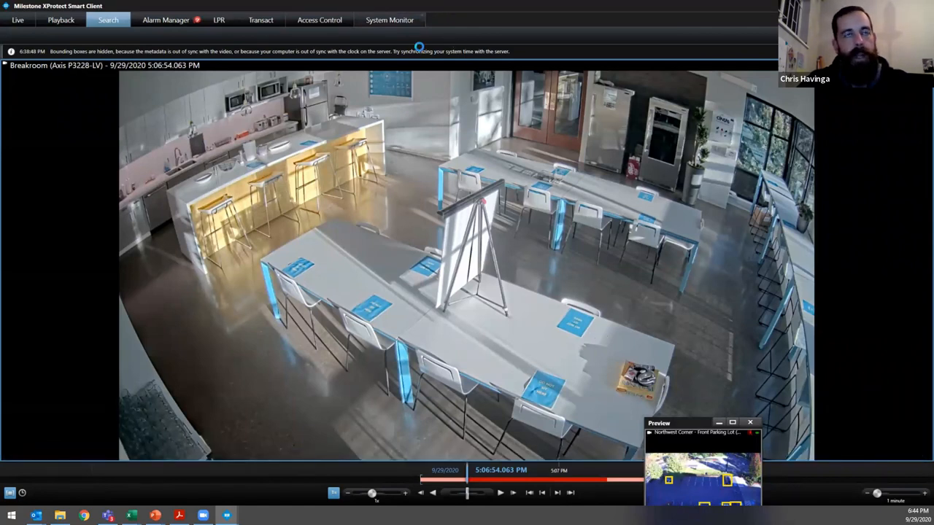
{"action": "mouse_move", "coordinate": [427, 106]}
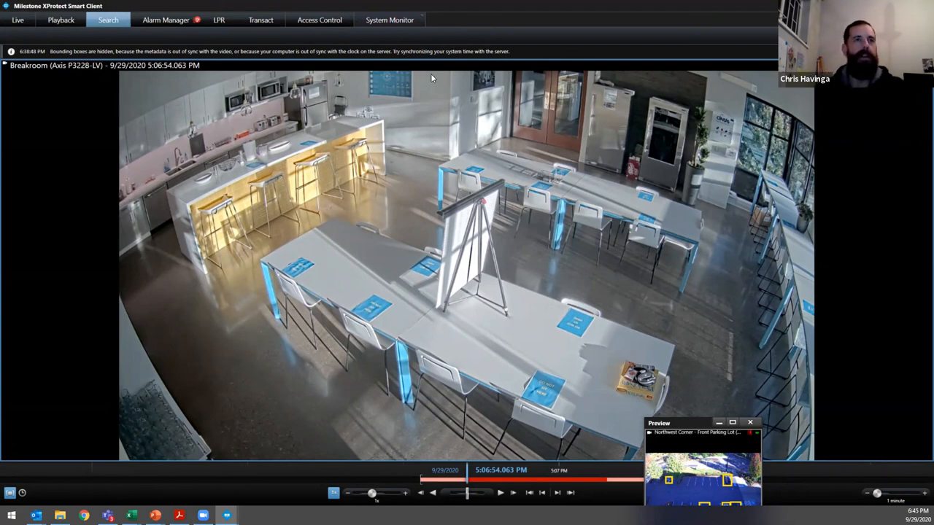
- Switch to the System Monitor dashboard to view server tiles and the All cameras tile
{"action": "left_click", "coordinate": [389, 19]}
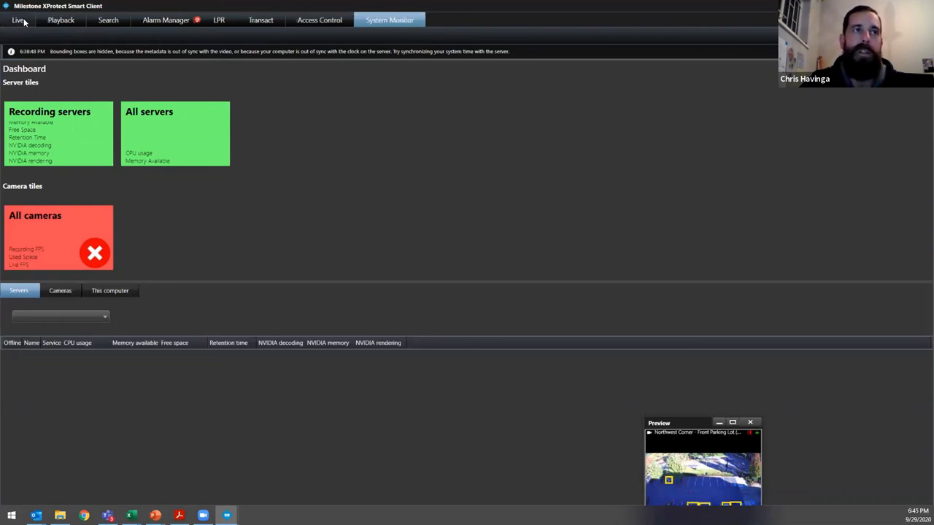
{"action": "mouse_move", "coordinate": [185, 180]}
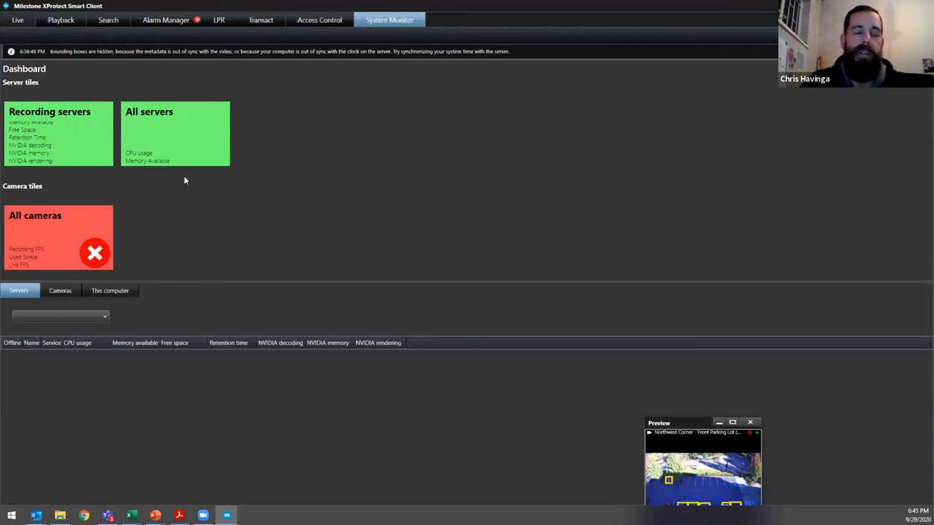
{"action": "left_click", "coordinate": [17, 20]}
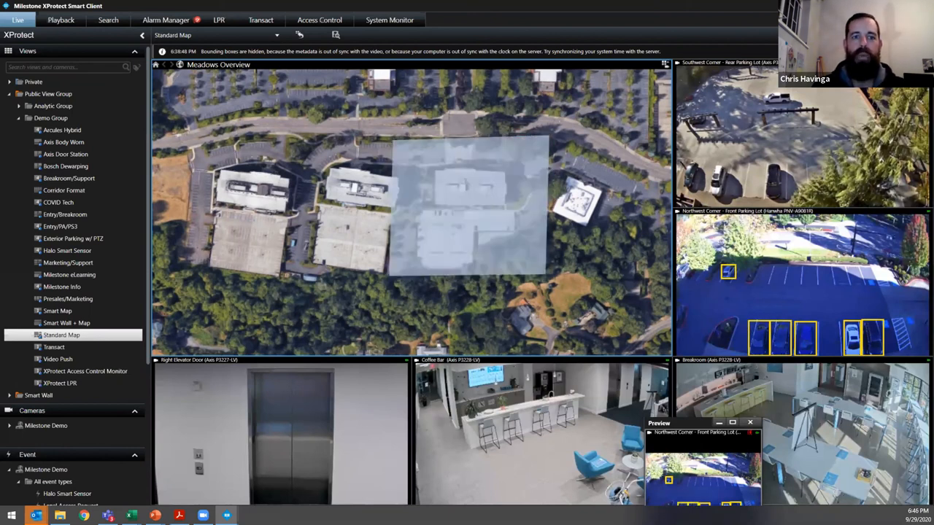
{"action": "left_click", "coordinate": [469, 207]}
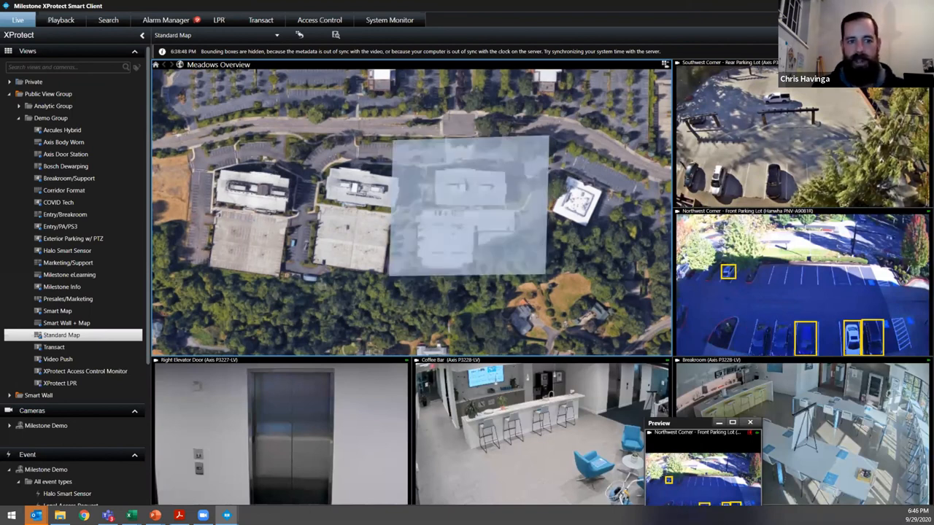
{"action": "left_click", "coordinate": [467, 208]}
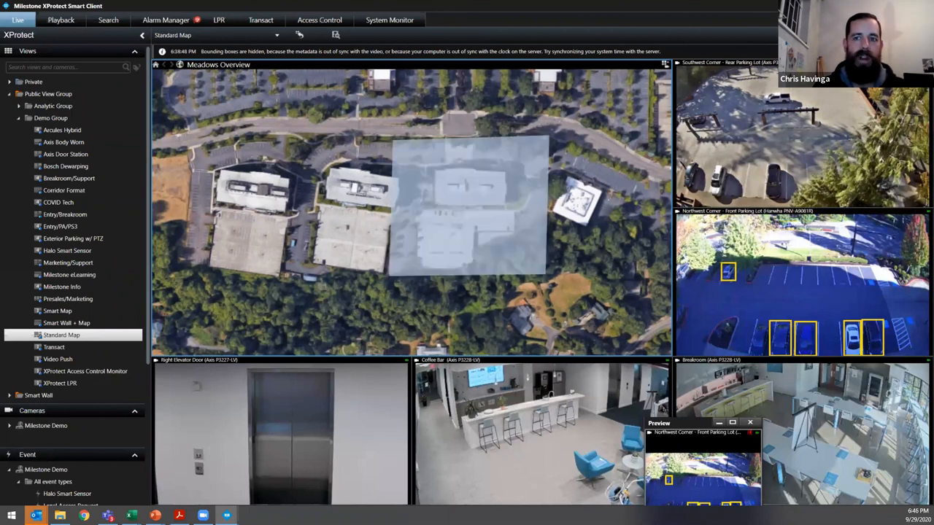
{"action": "left_click", "coordinate": [469, 206]}
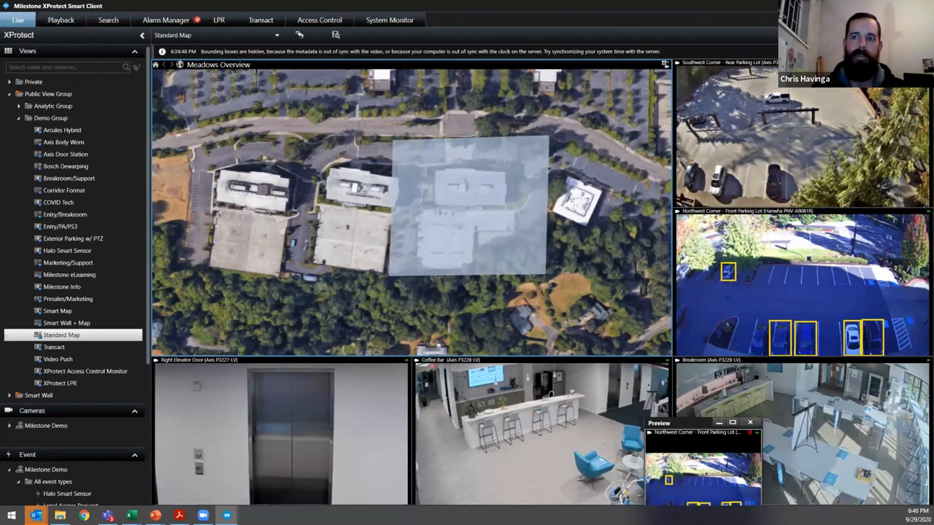
{"action": "left_click", "coordinate": [471, 208]}
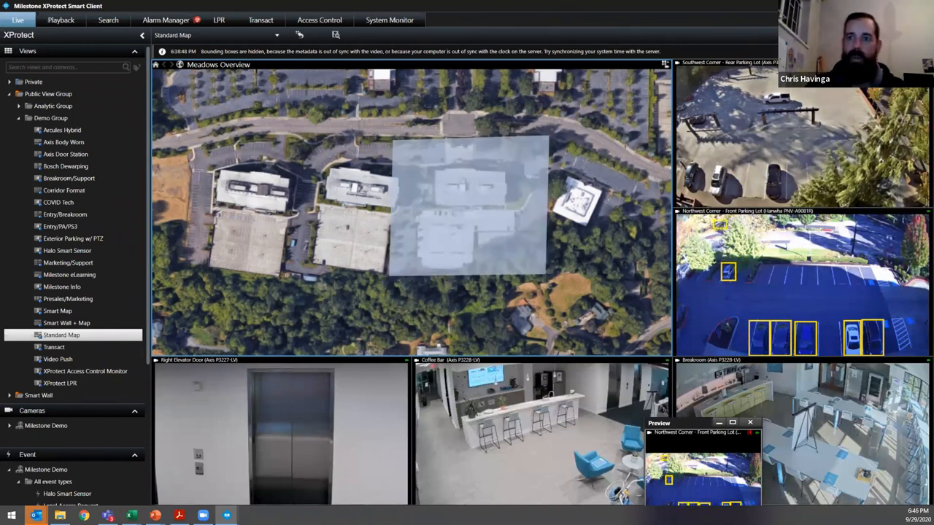
{"action": "left_click", "coordinate": [470, 207]}
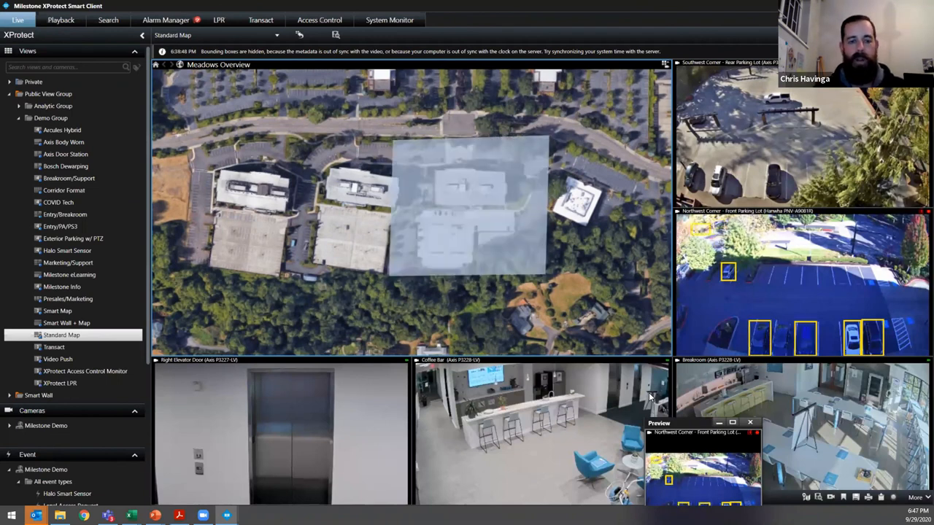
{"action": "left_click", "coordinate": [469, 206]}
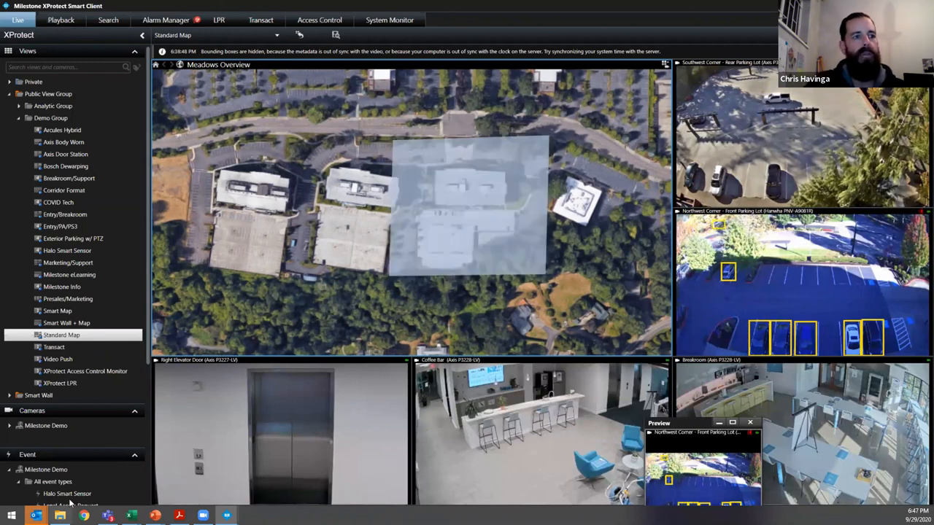
{"action": "left_click", "coordinate": [469, 208]}
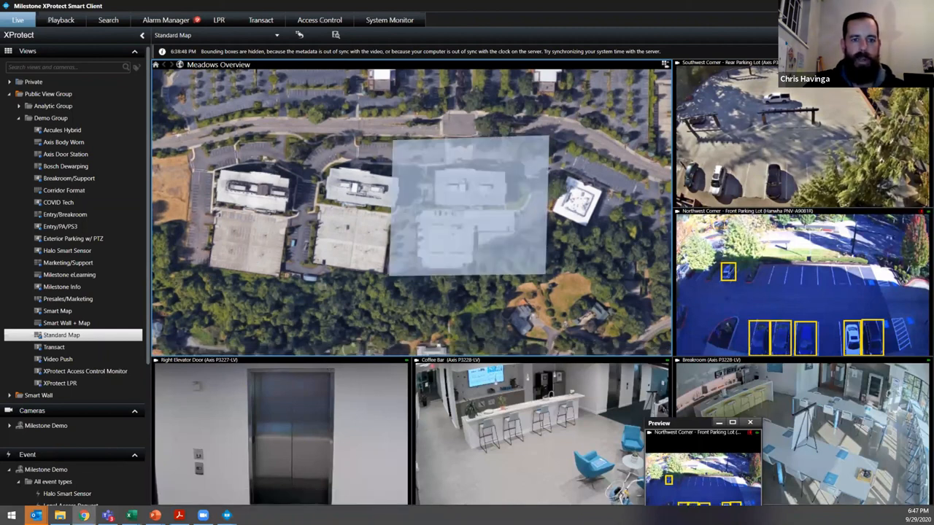
{"action": "left_click", "coordinate": [471, 208]}
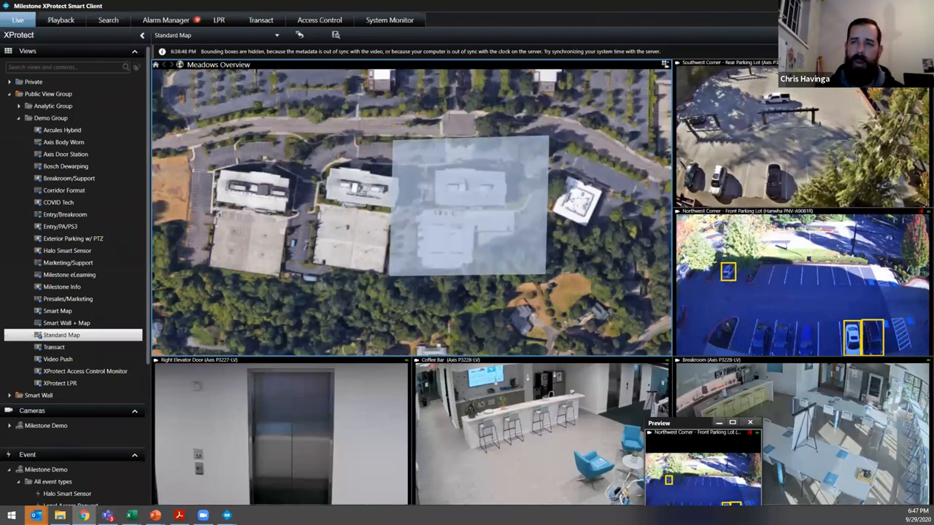
{"action": "left_click", "coordinate": [469, 205]}
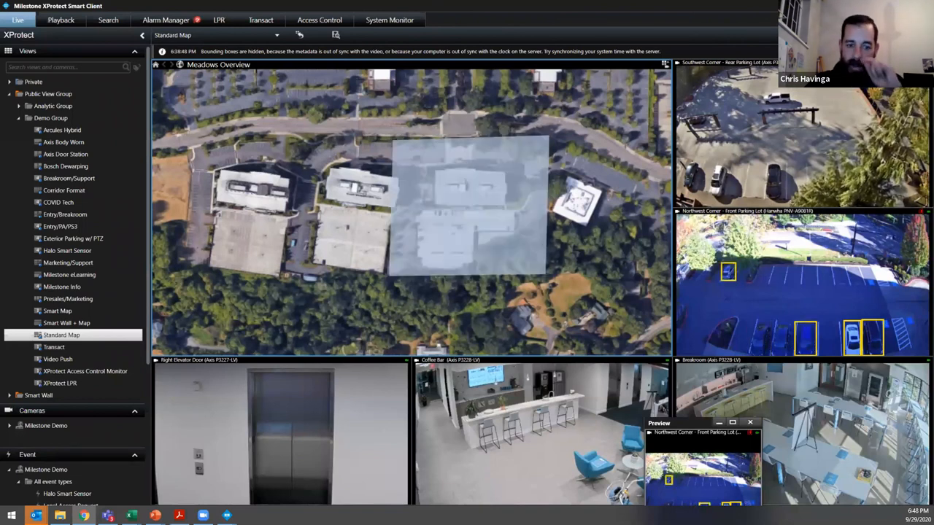
{"action": "left_click", "coordinate": [471, 208]}
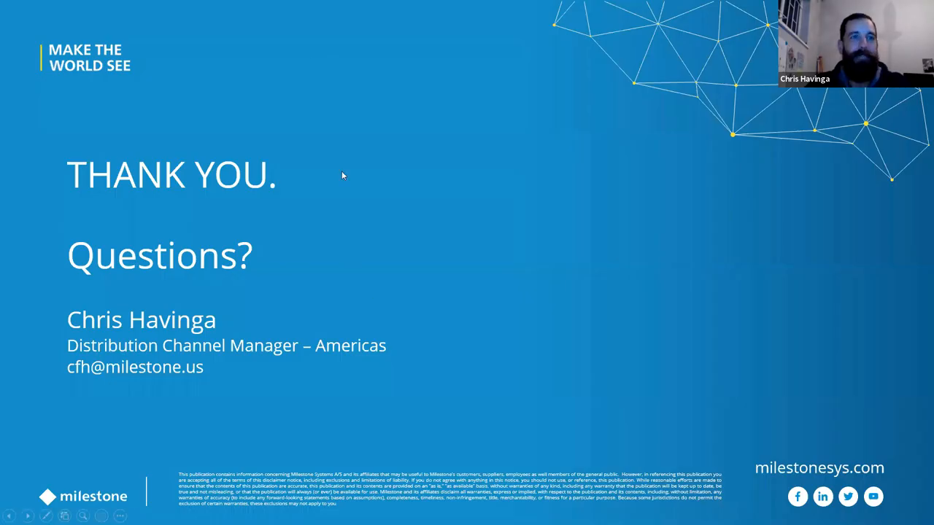
{"action": "mouse_move", "coordinate": [699, 228]}
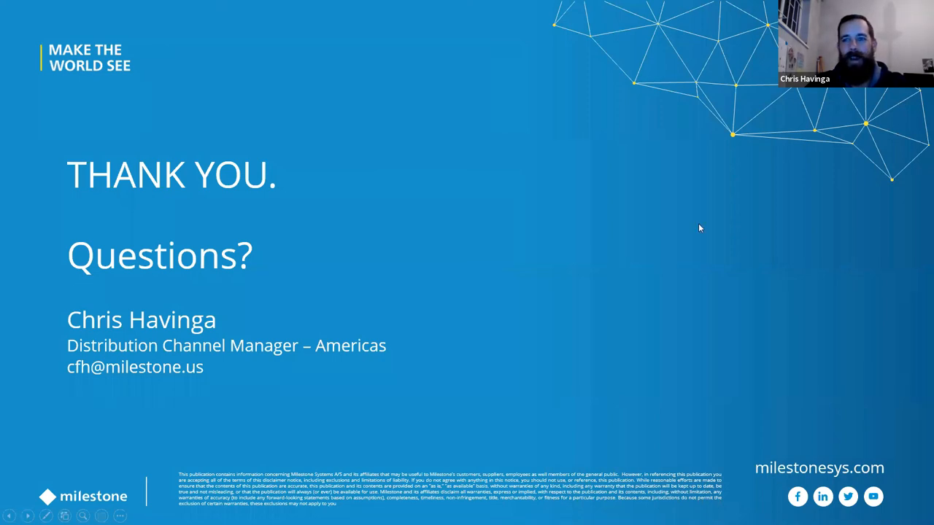
{"action": "mouse_move", "coordinate": [869, 226]}
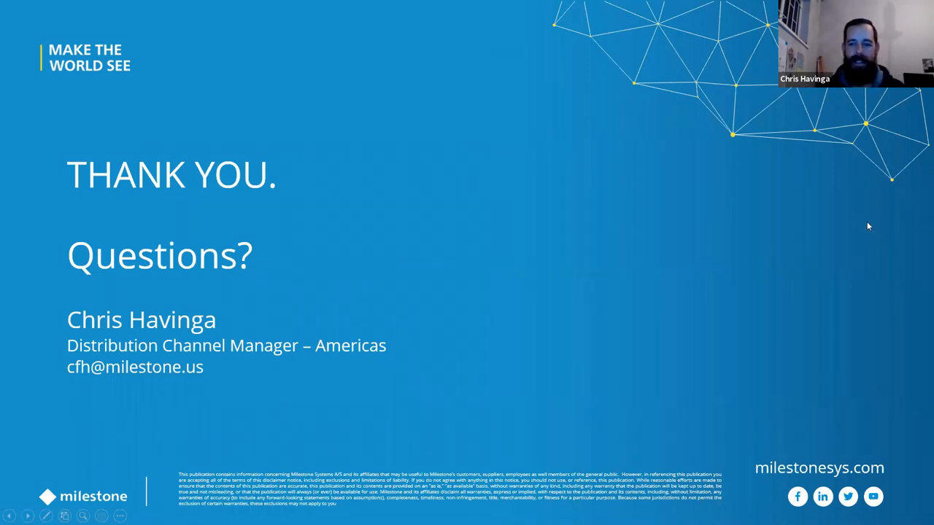